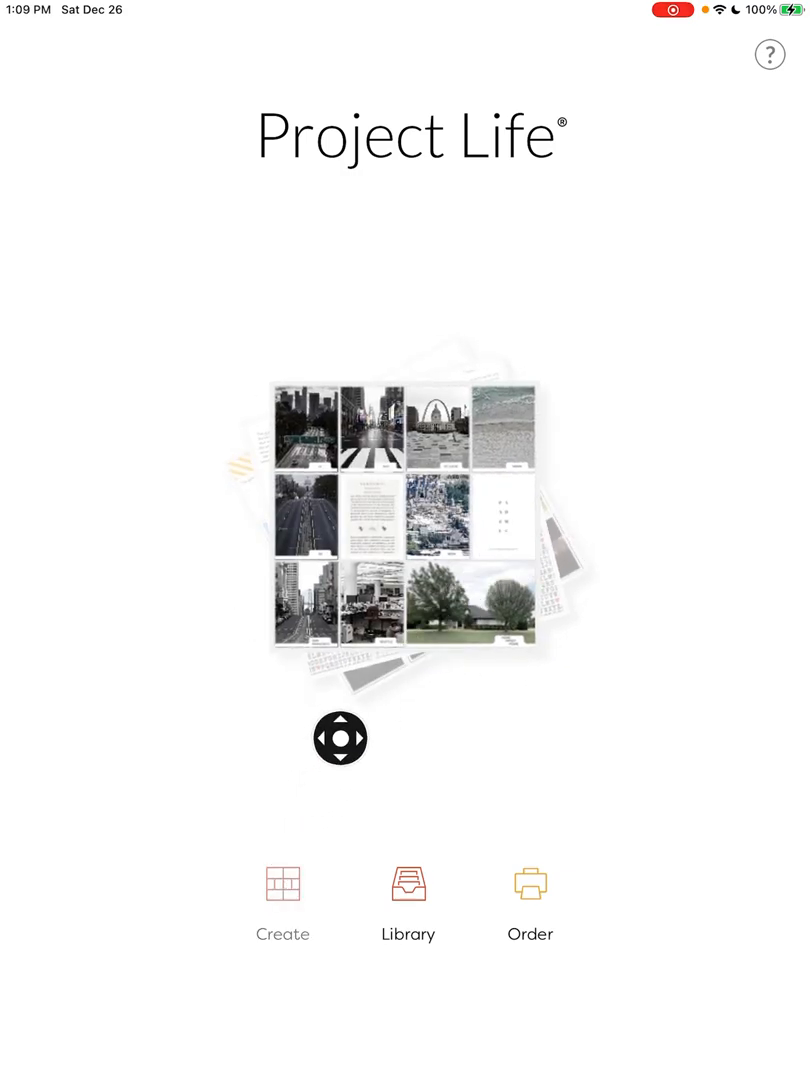
Start a new full-photo page with the Paris courtyard bicycle photo from Photo Albums
left_click(283, 900)
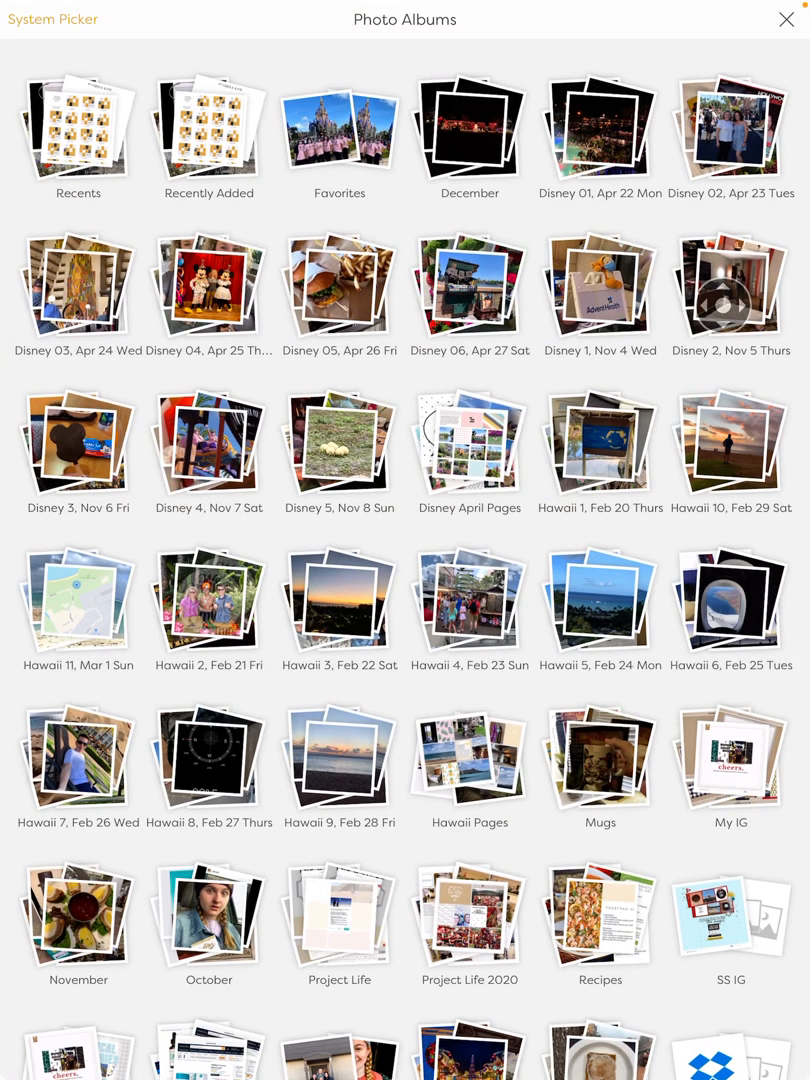
left_click(78, 135)
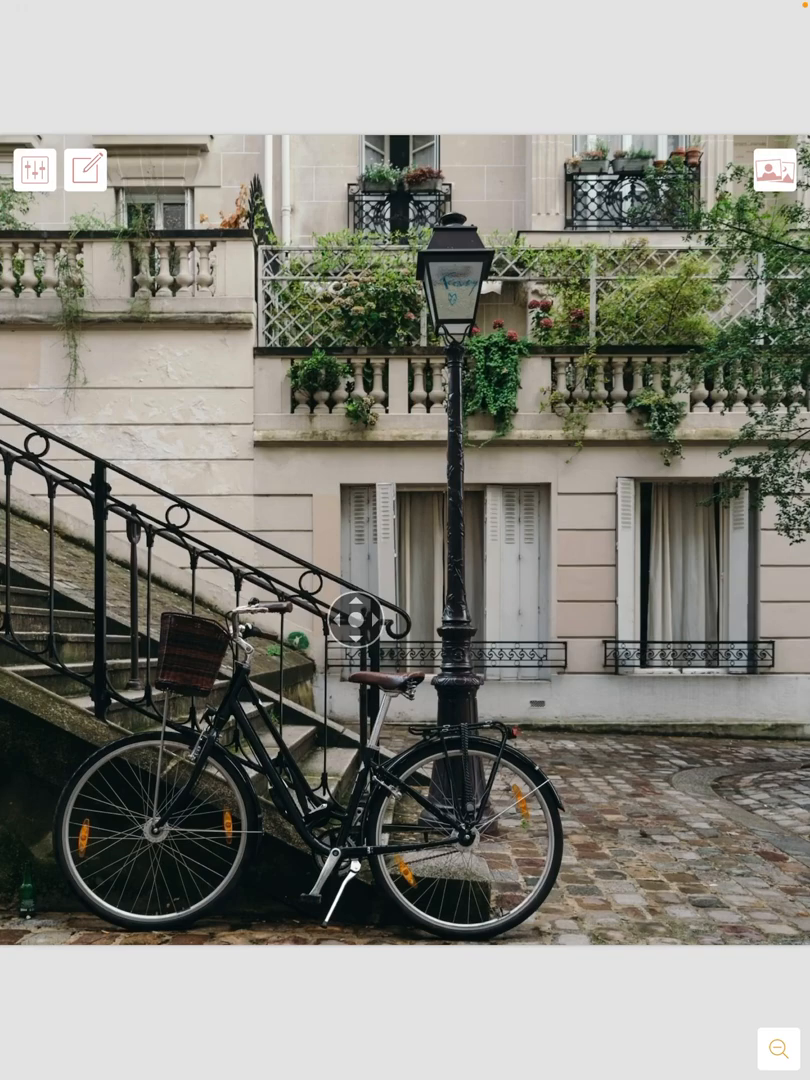
Add a large white '2021' in a script font at the photo's bottom-right corner
left_click_drag(360, 620, 87, 248)
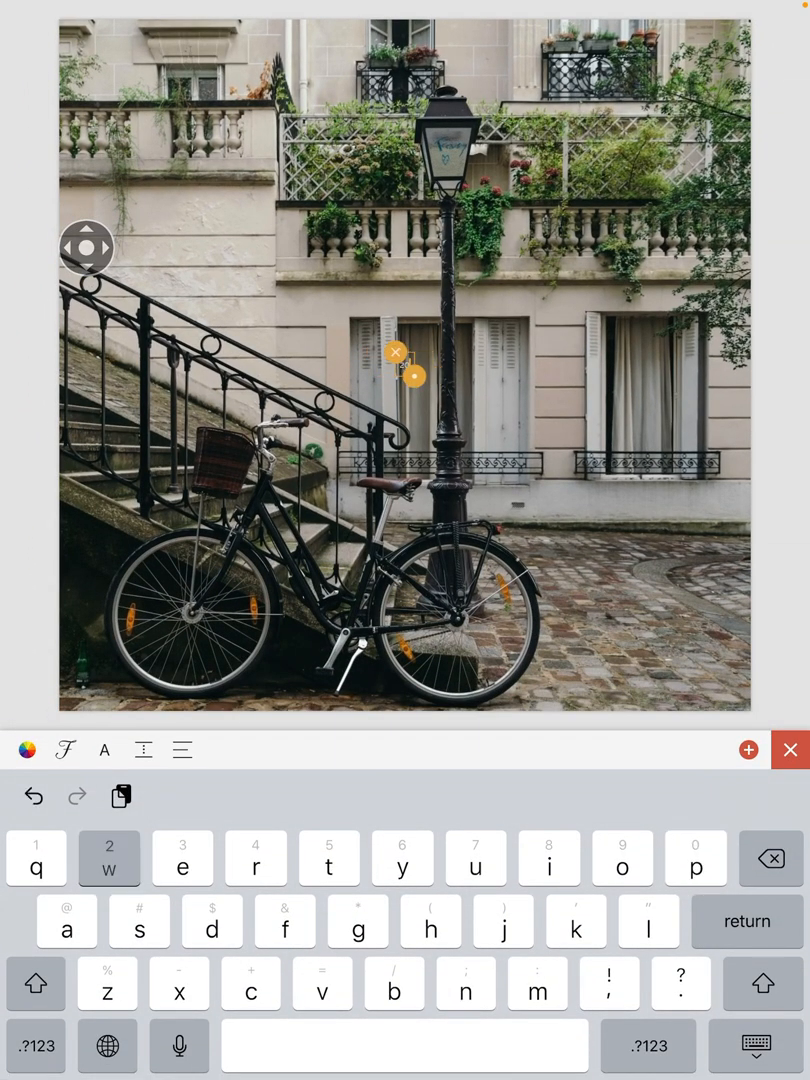
type("2021")
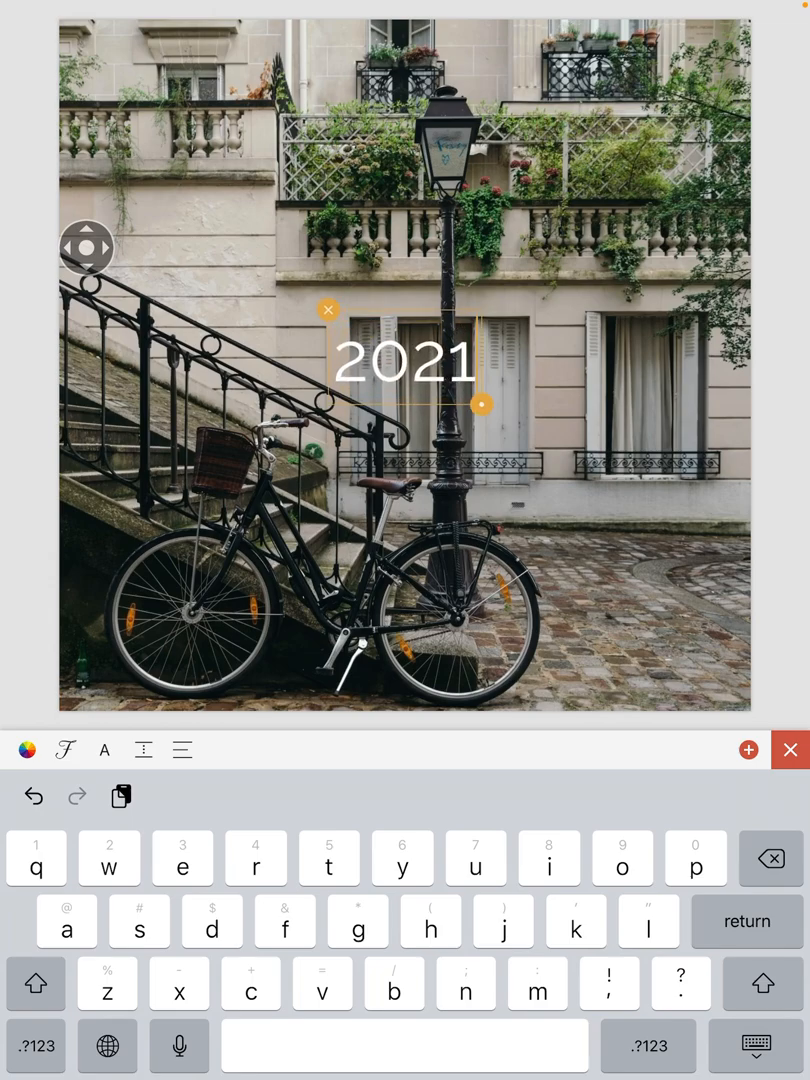
left_click_drag(407, 360, 640, 645)
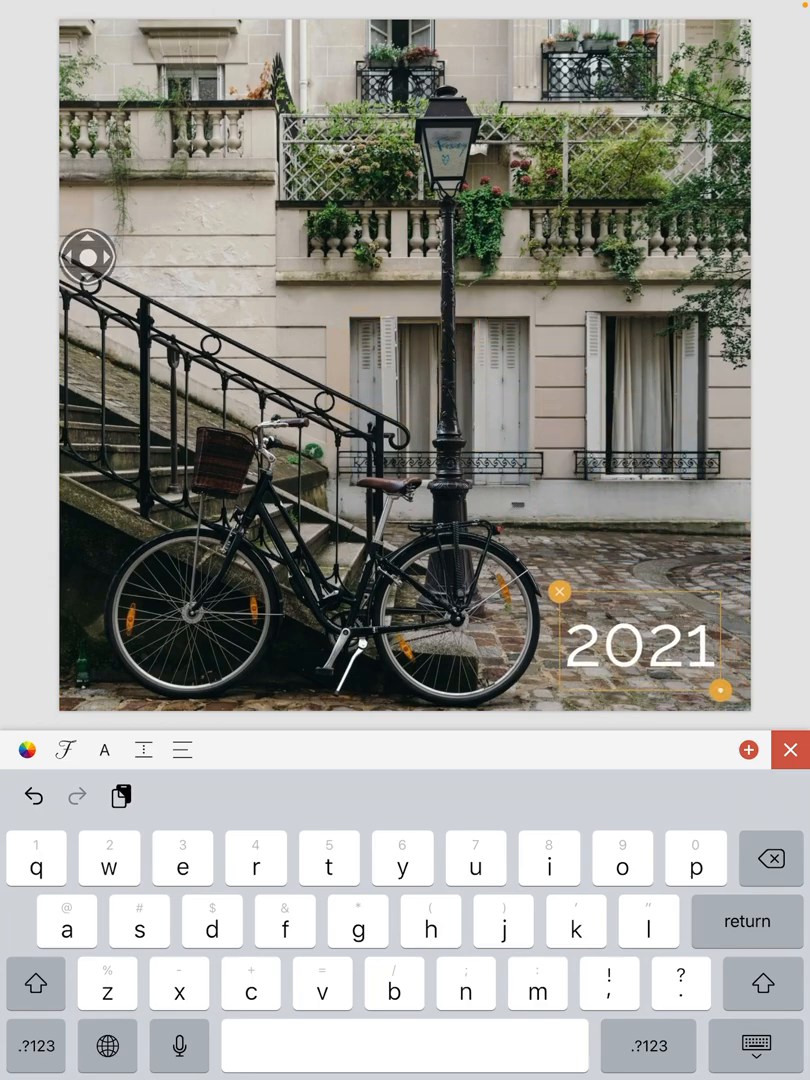
left_click(65, 749)
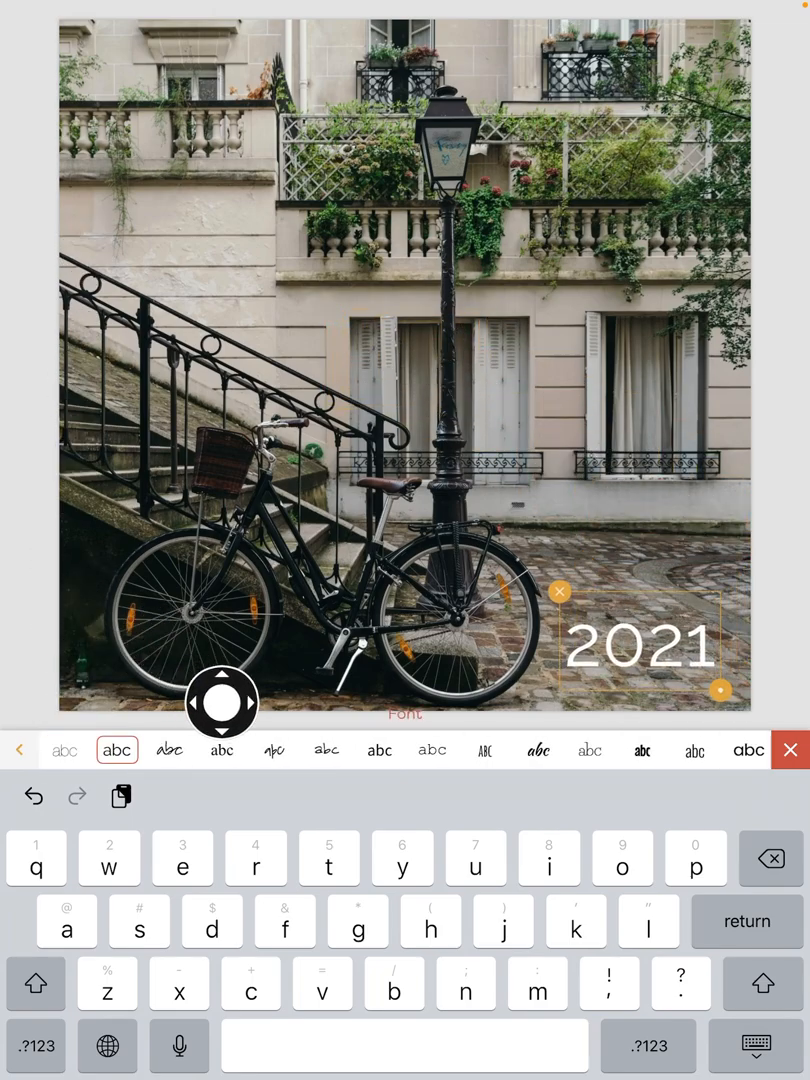
left_click(273, 749)
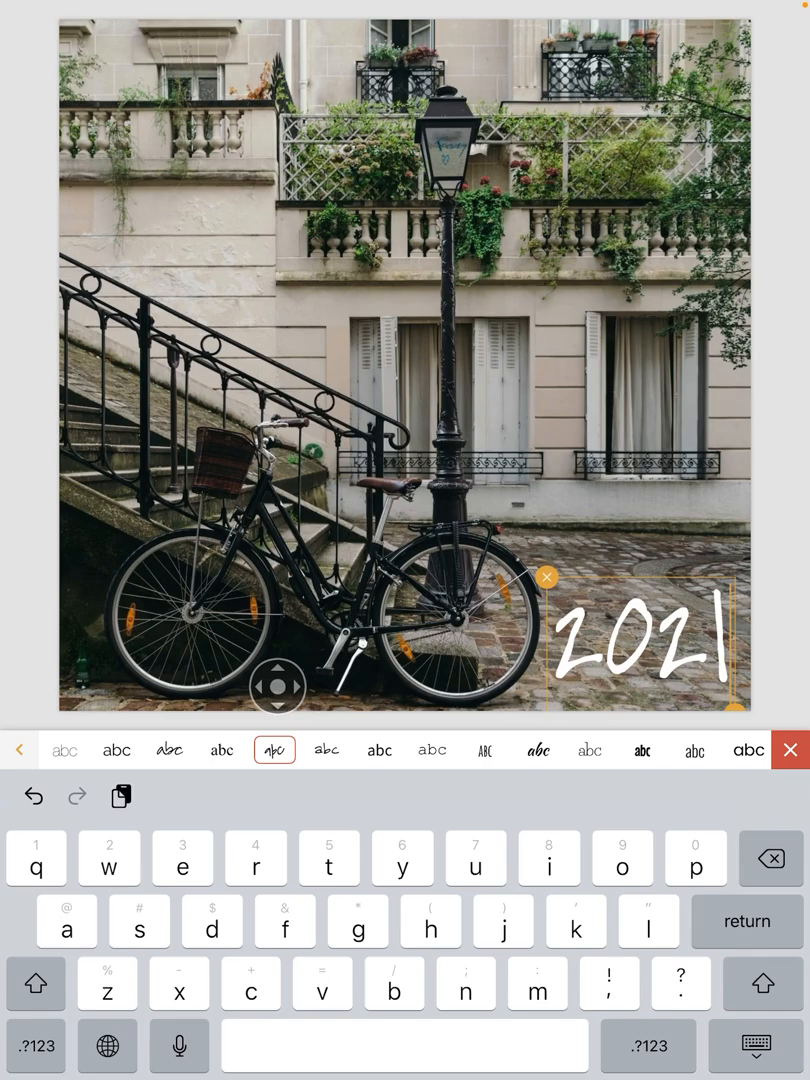
left_click_drag(277, 687, 69, 669)
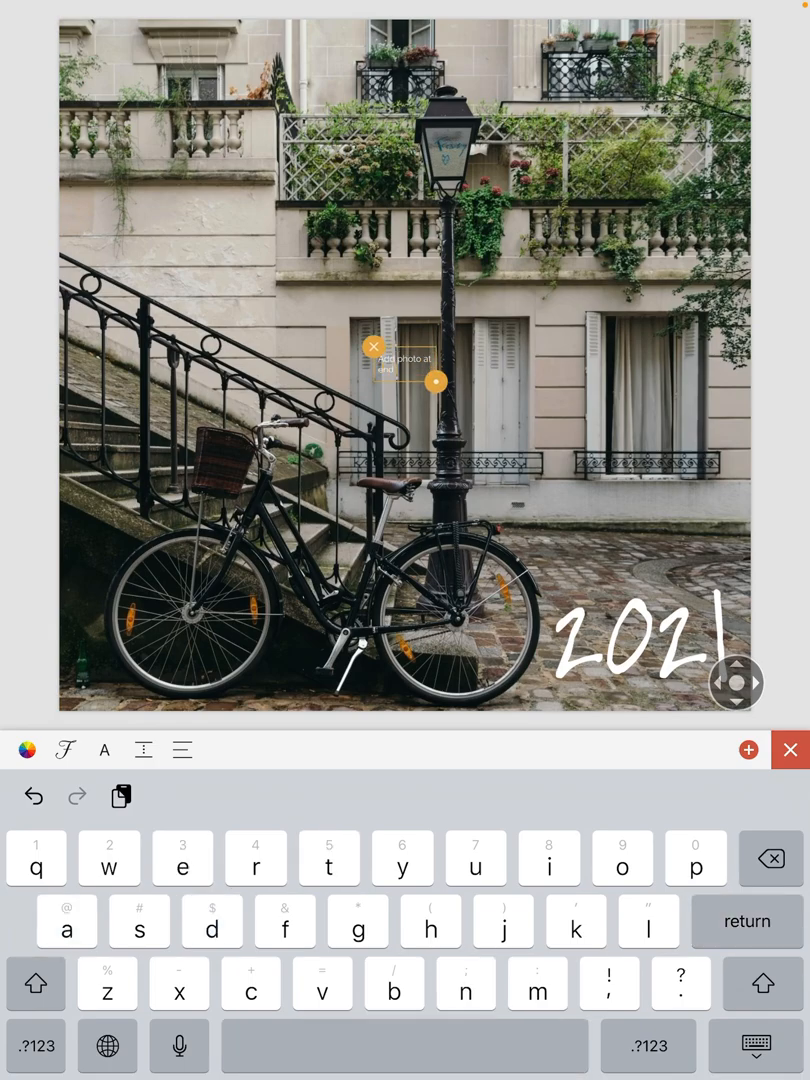
Add large white text 'Add photo at end of year.' across the top of the photo
type("of year.")
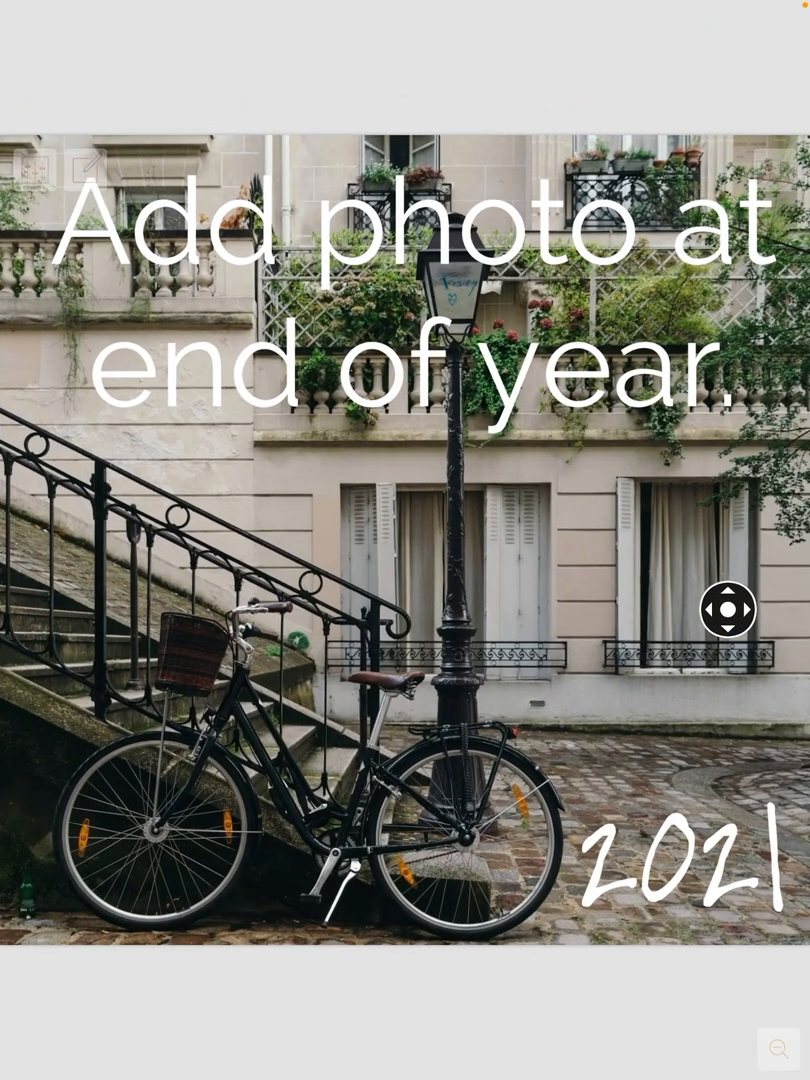
Use Update Page Info to title the page '00 Cover' and date it January 1, 2021
left_click(772, 1044)
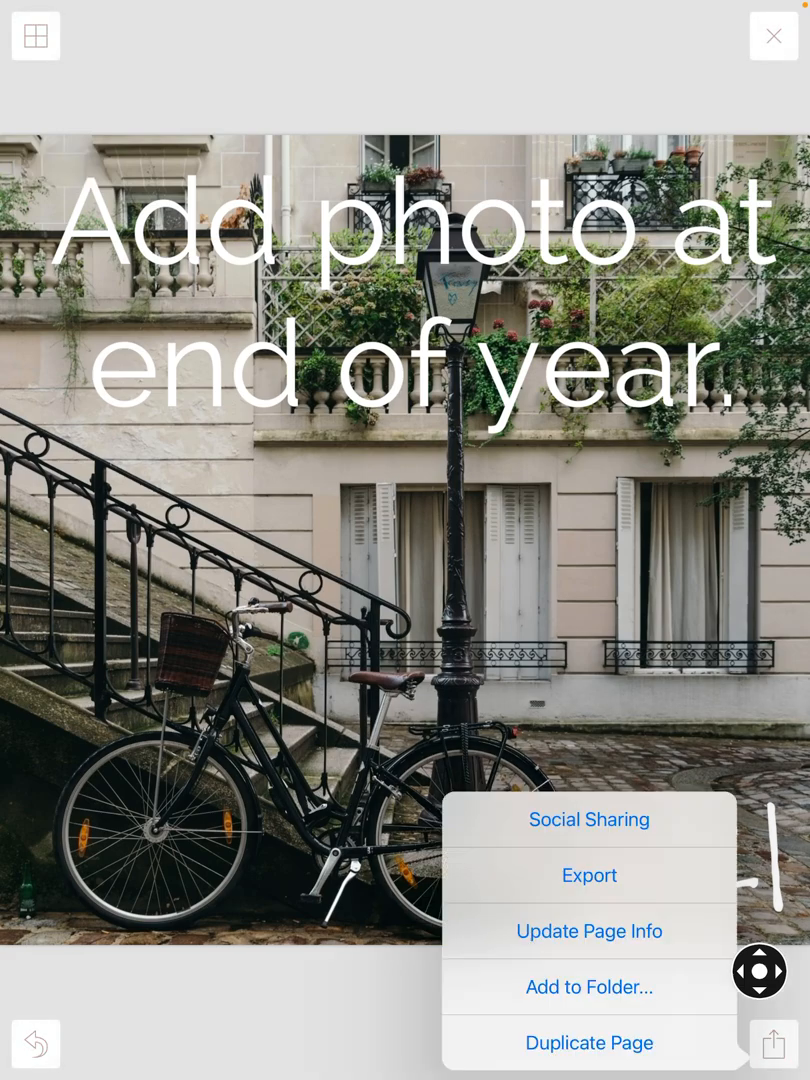
left_click(588, 987)
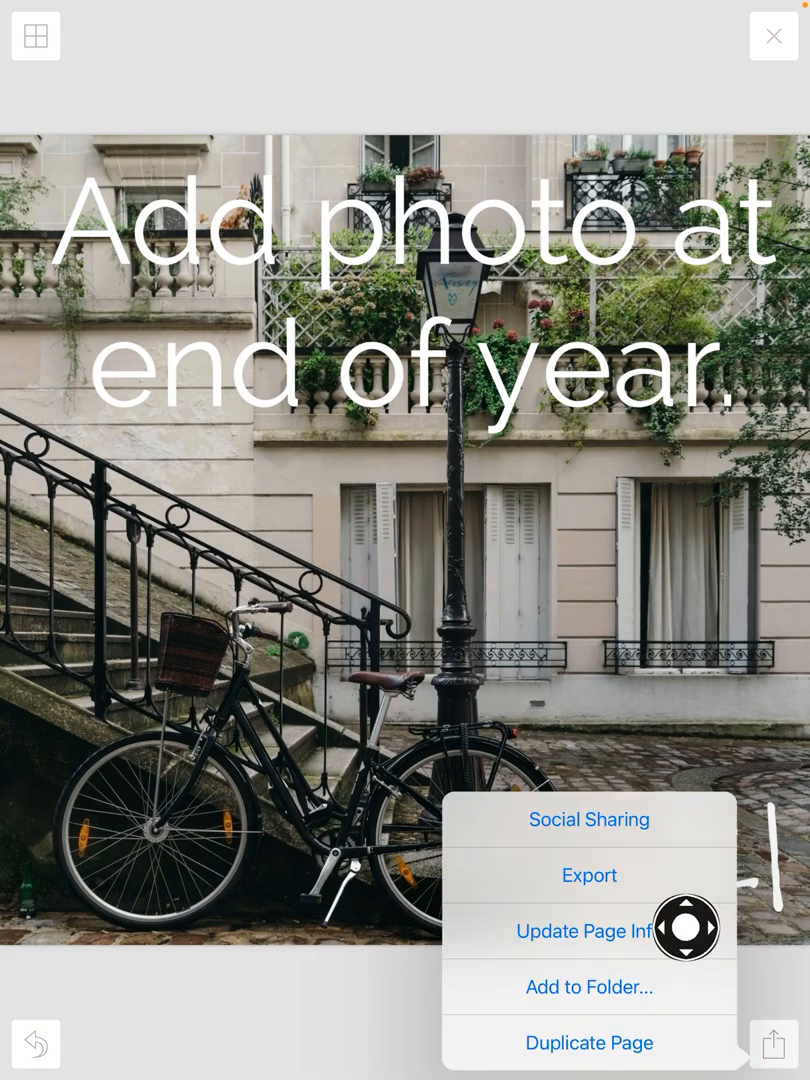
left_click(583, 931)
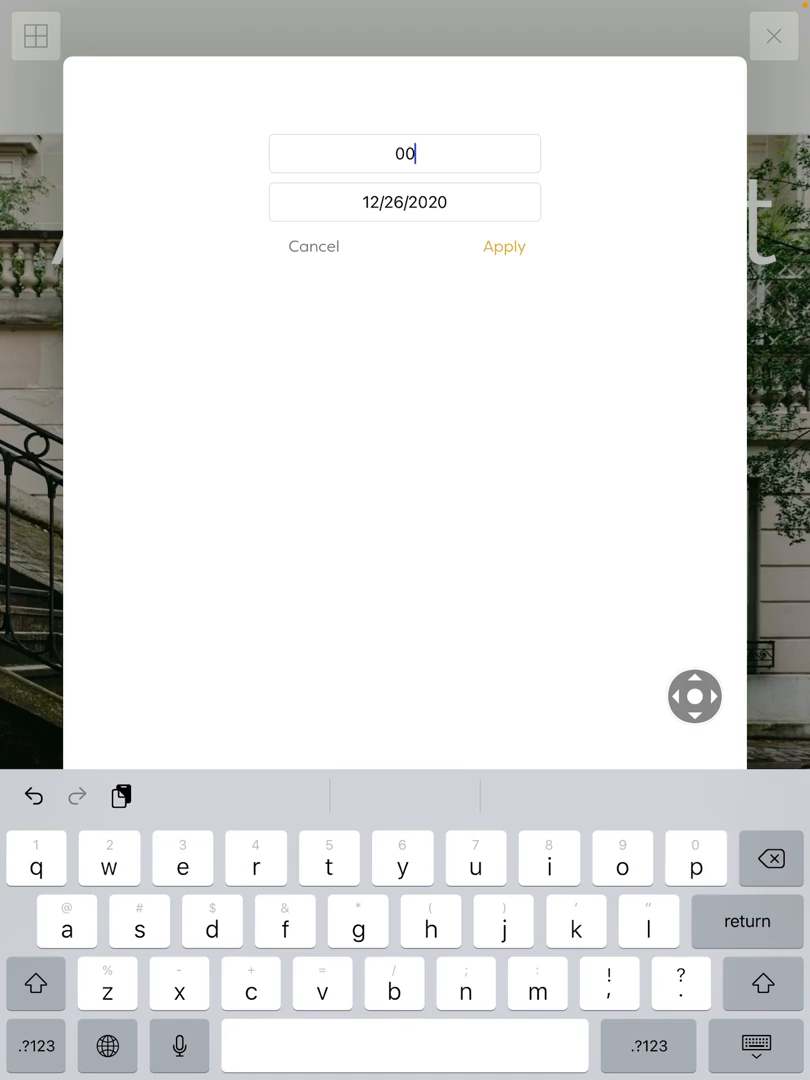
type("Cover")
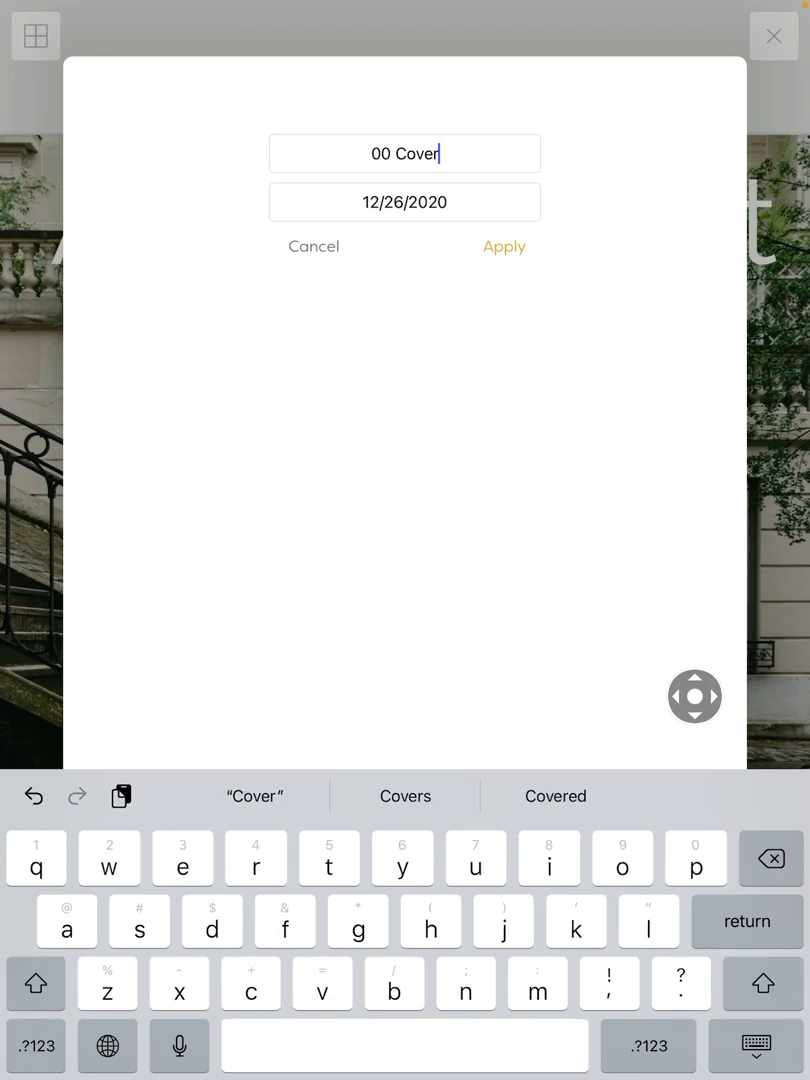
left_click_drag(695, 697, 514, 200)
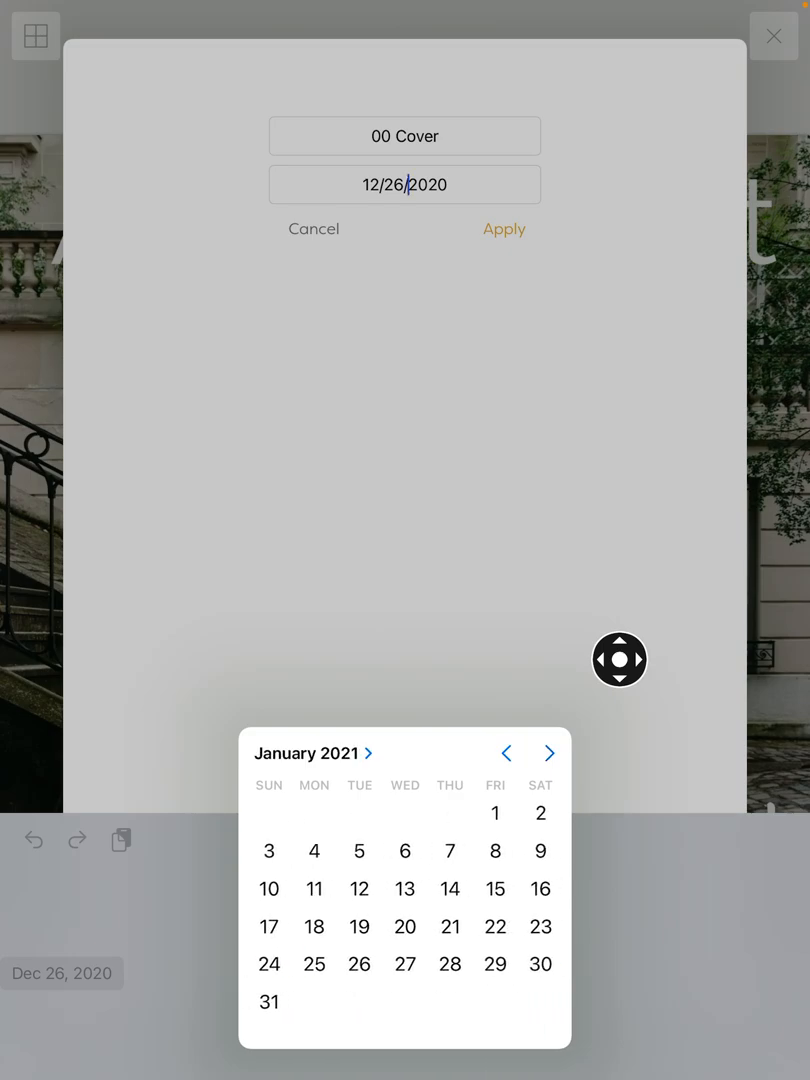
left_click(495, 813)
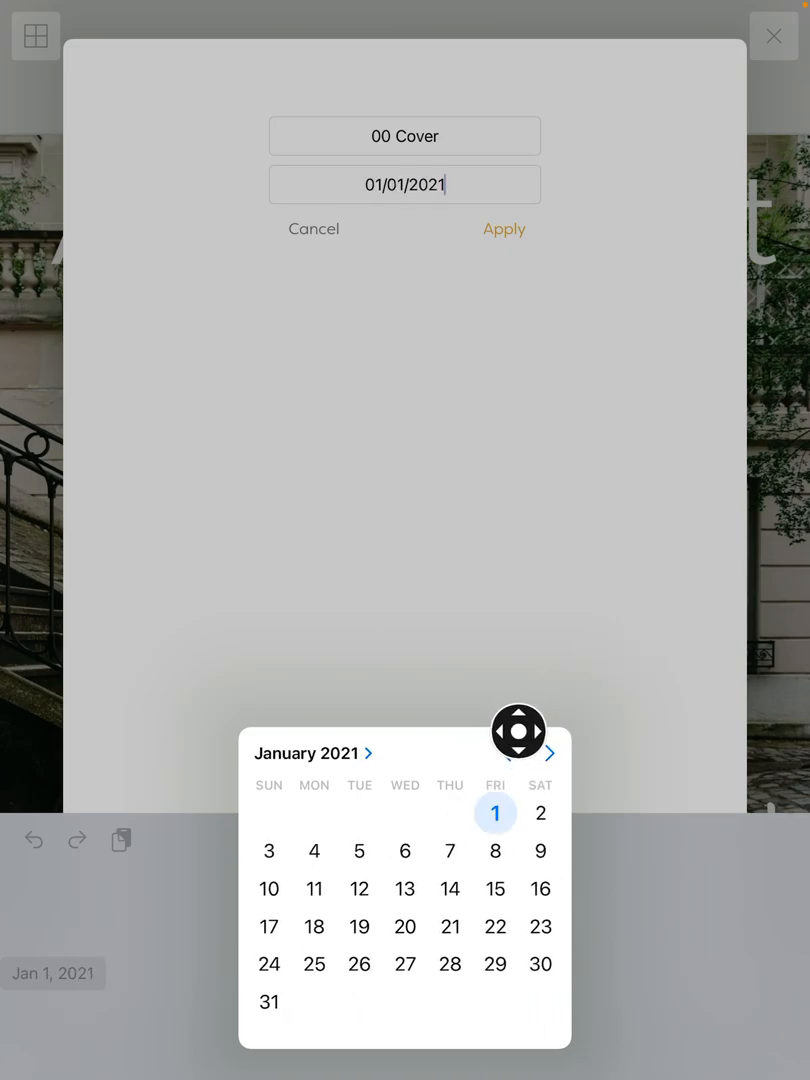
left_click(504, 228)
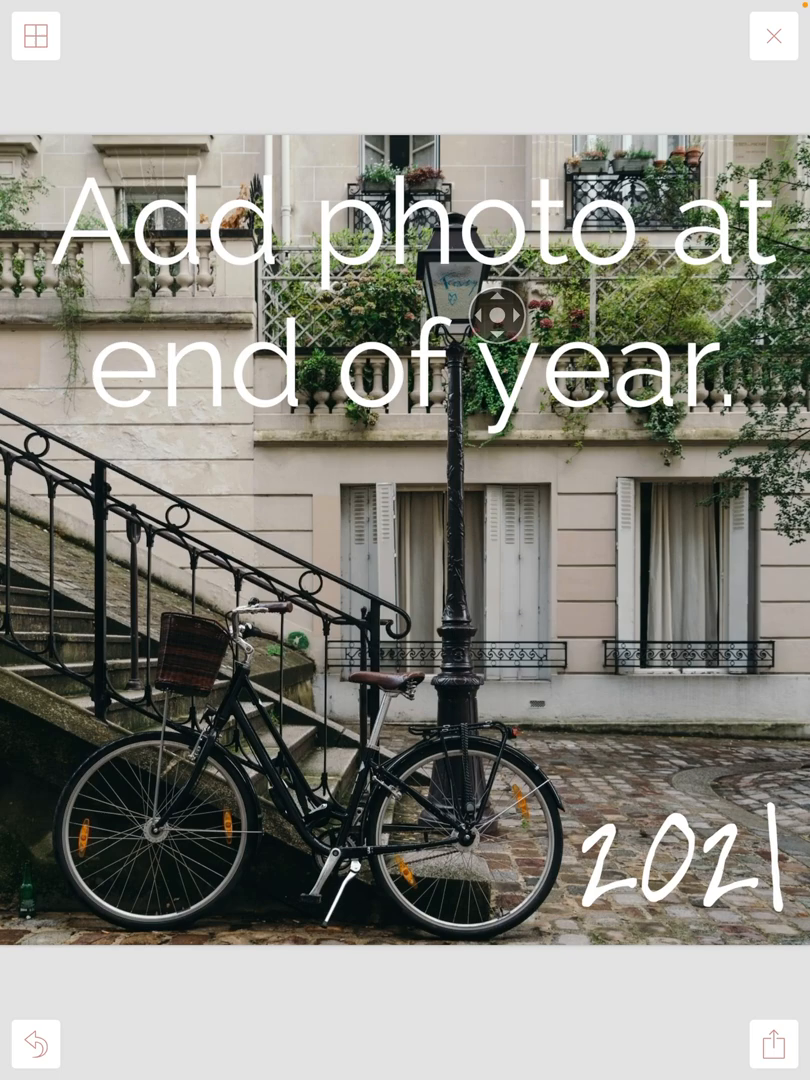
left_click_drag(497, 315, 725, 126)
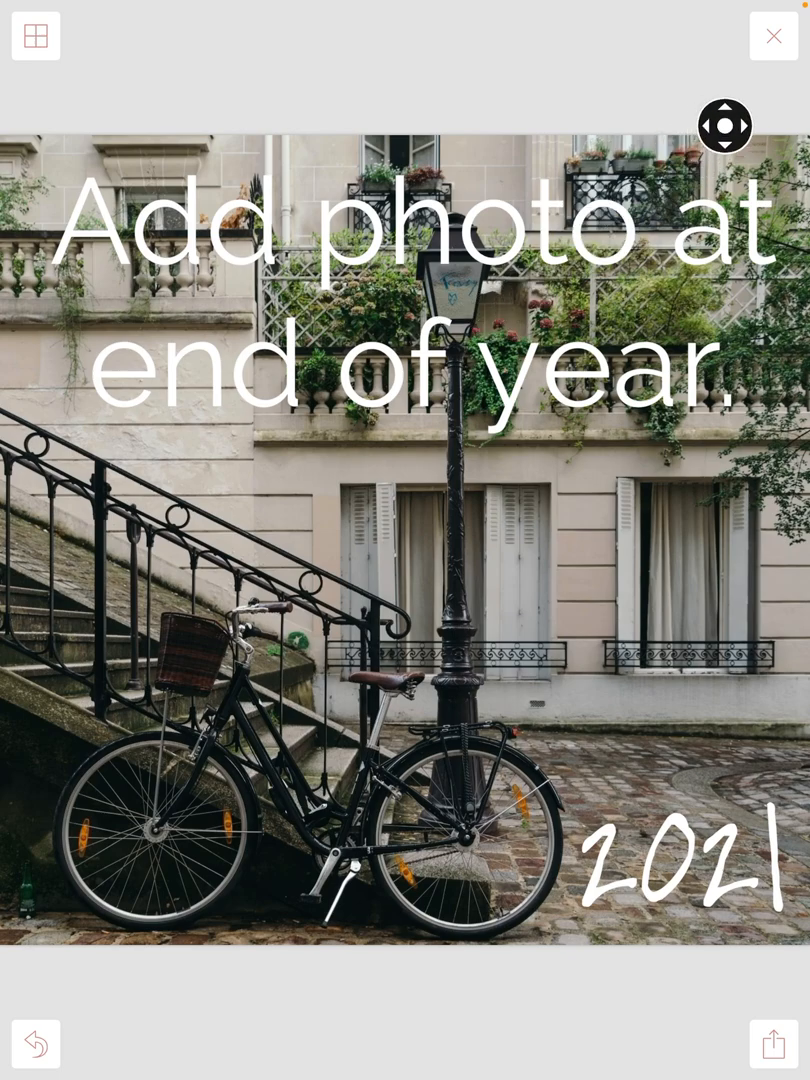
Close the cover and create a new collage page using the Design A layout
left_click(773, 35)
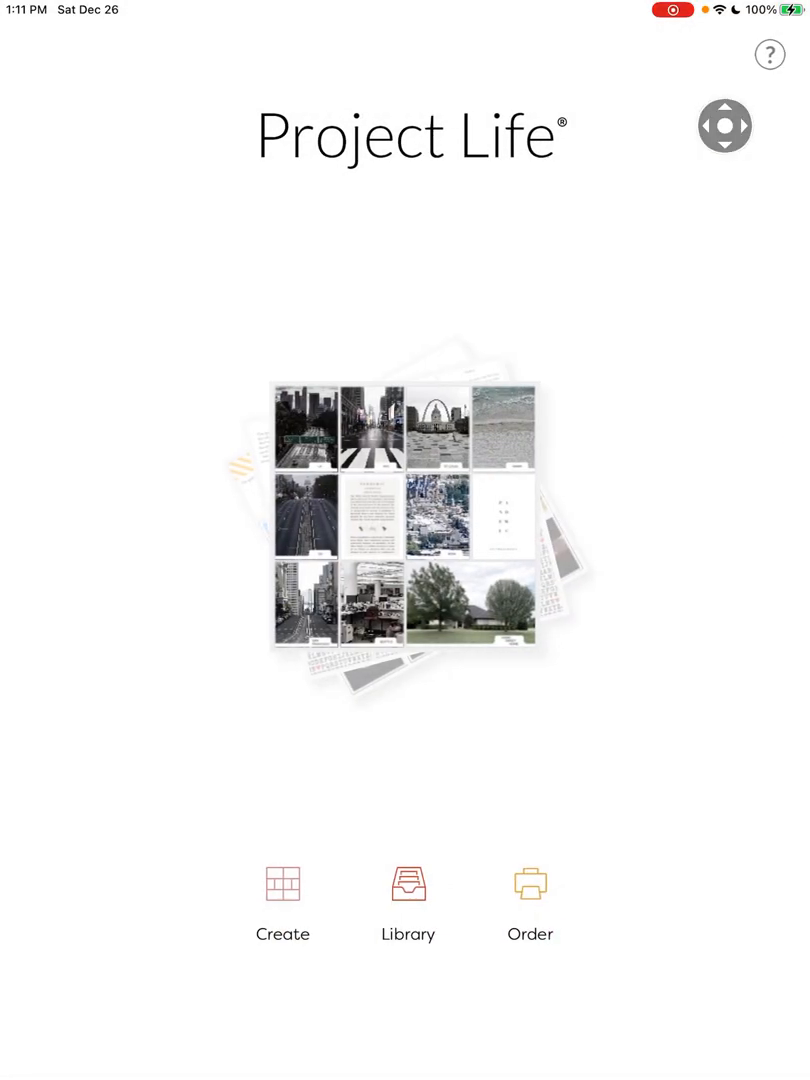
left_click(283, 884)
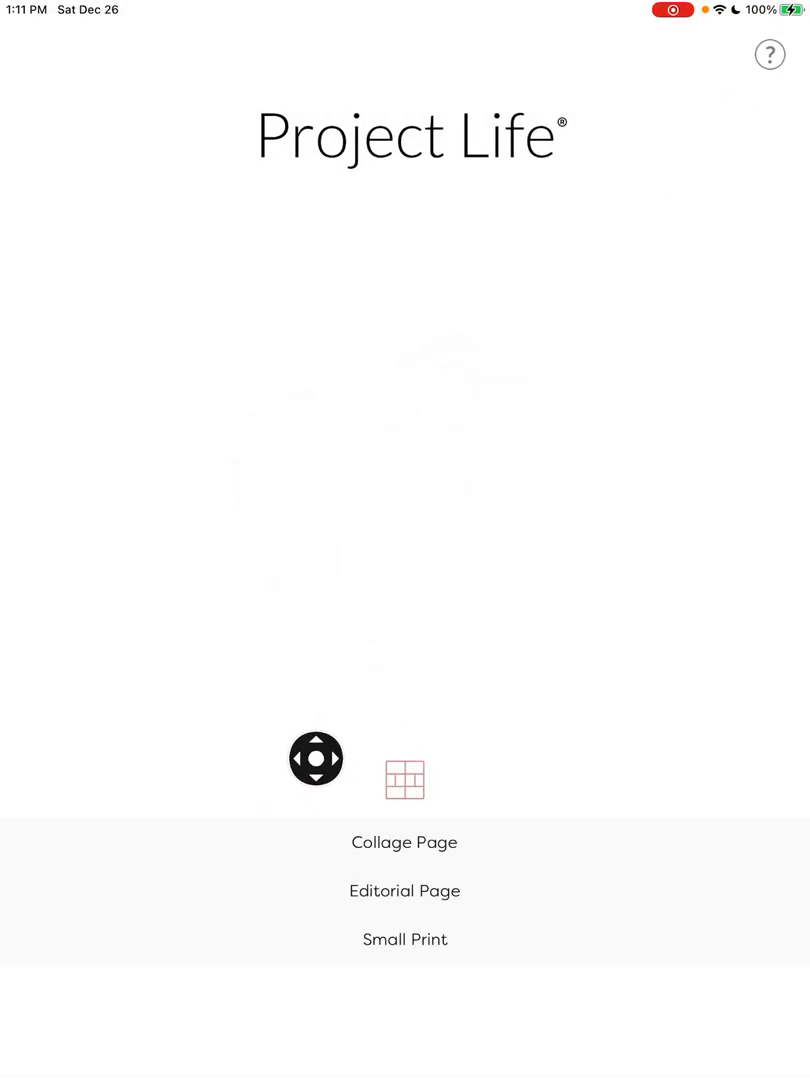
left_click(405, 841)
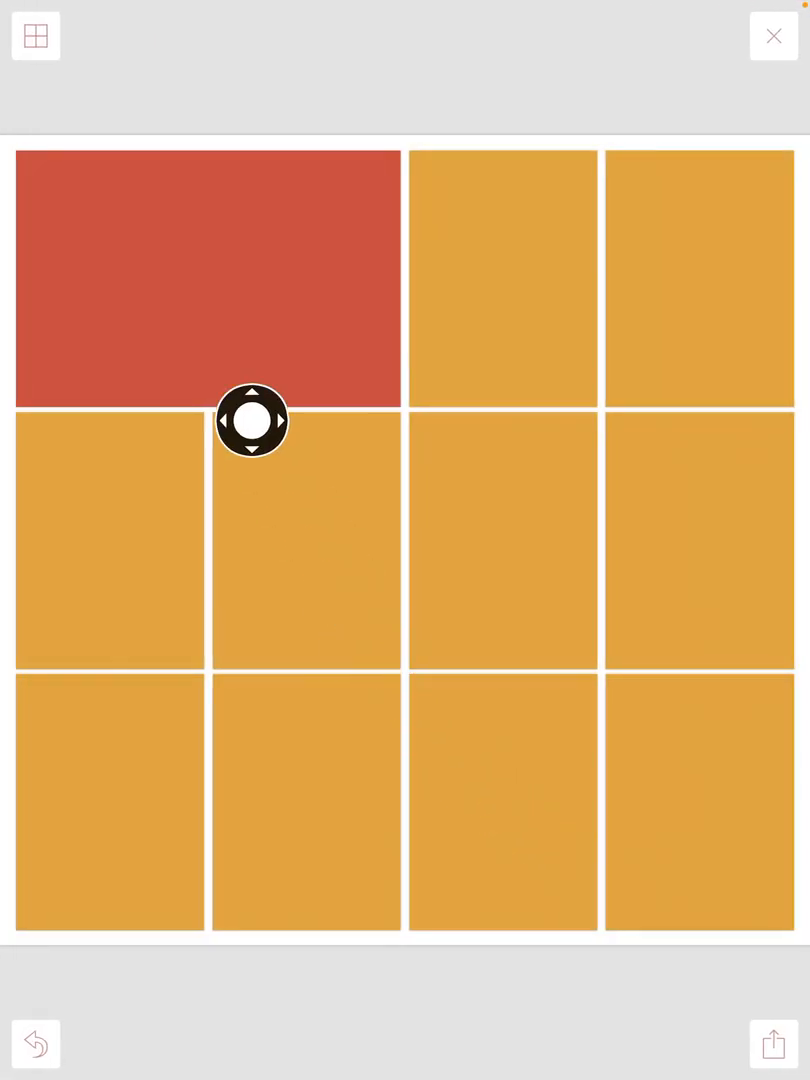
left_click_drag(252, 420, 46, 115)
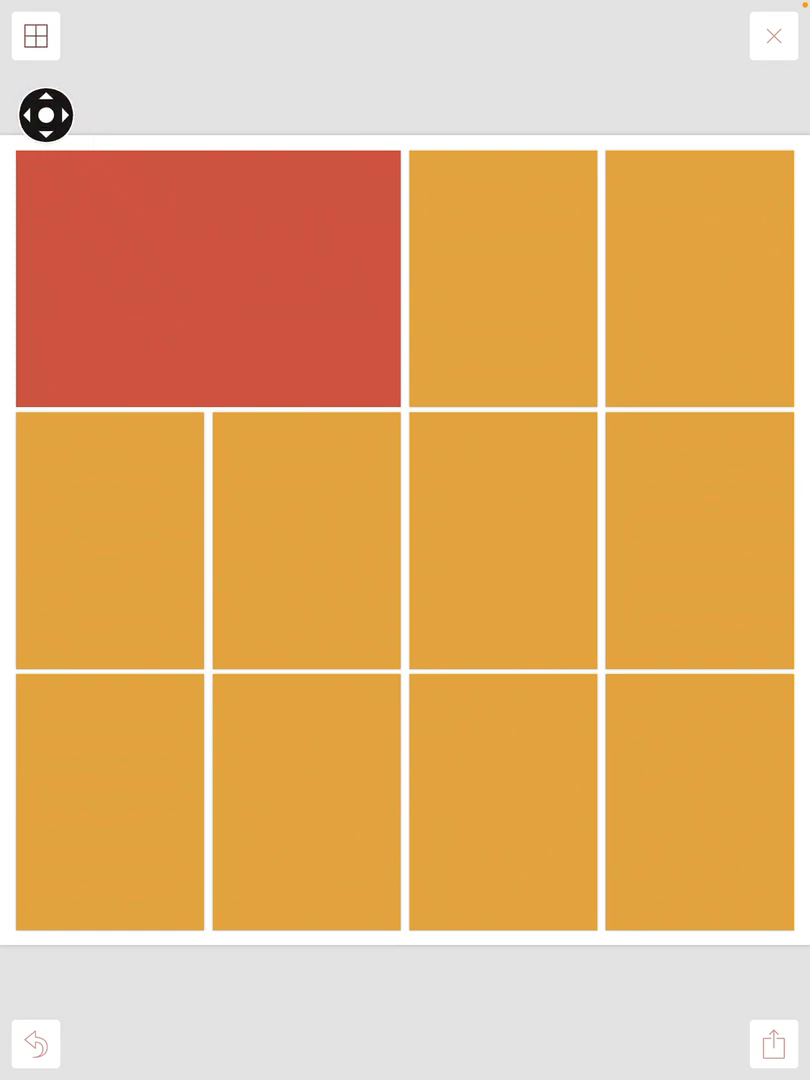
left_click(36, 36)
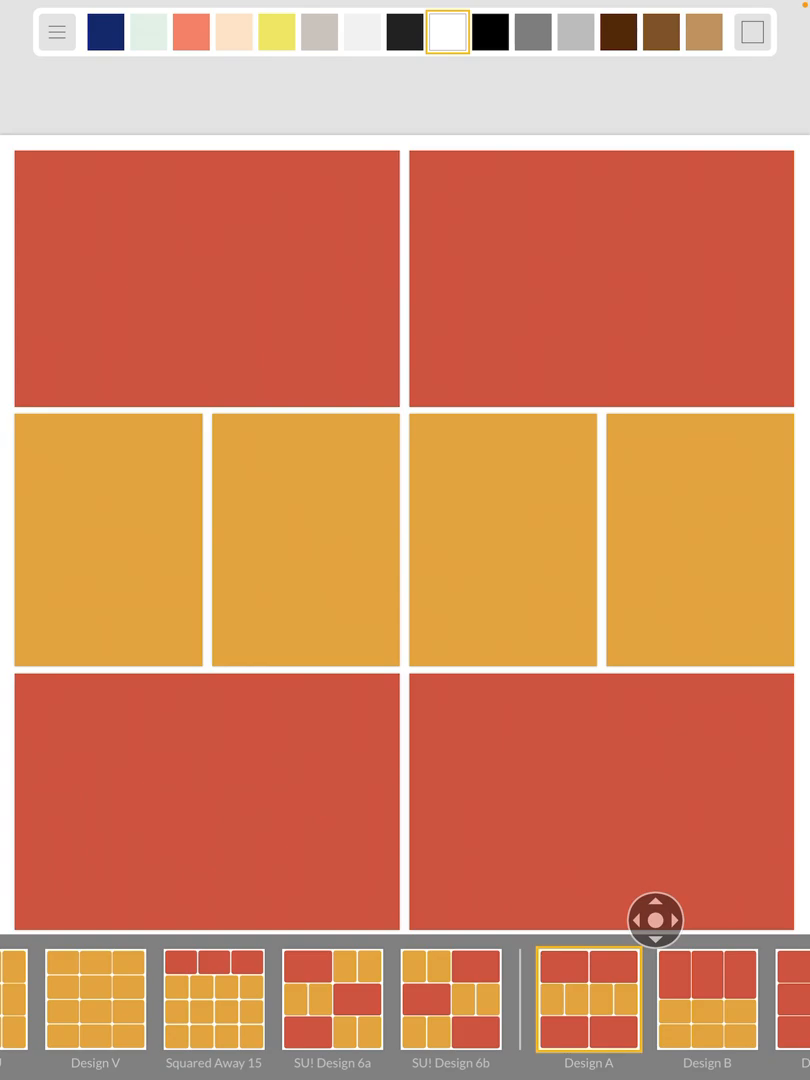
left_click_drag(655, 920, 471, 625)
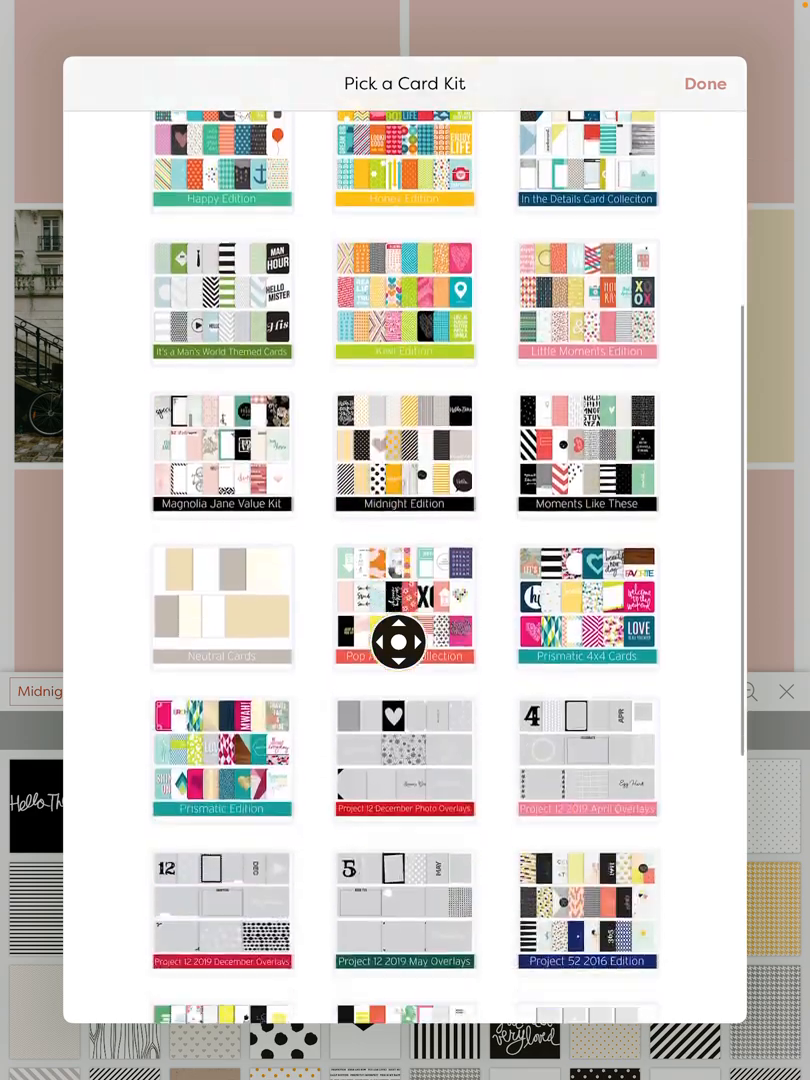
Close the card kit chooser and place the bicycle photo in the middle row's left card
scroll("down", 3)
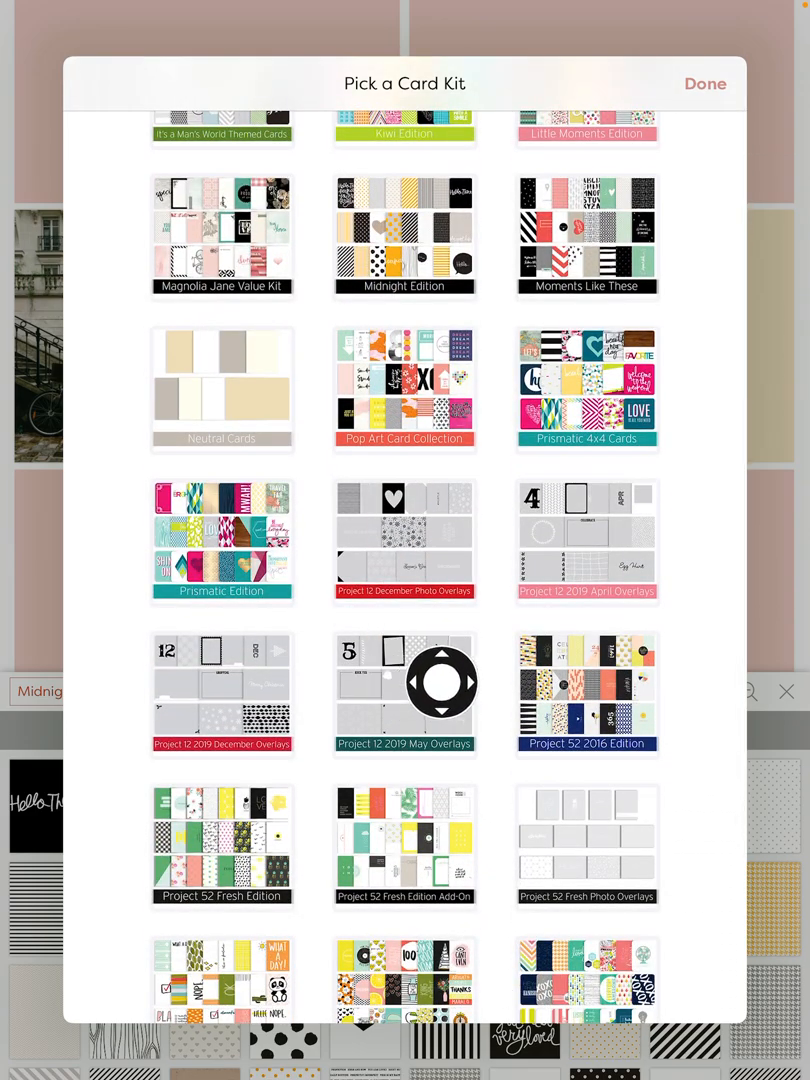
left_click(404, 693)
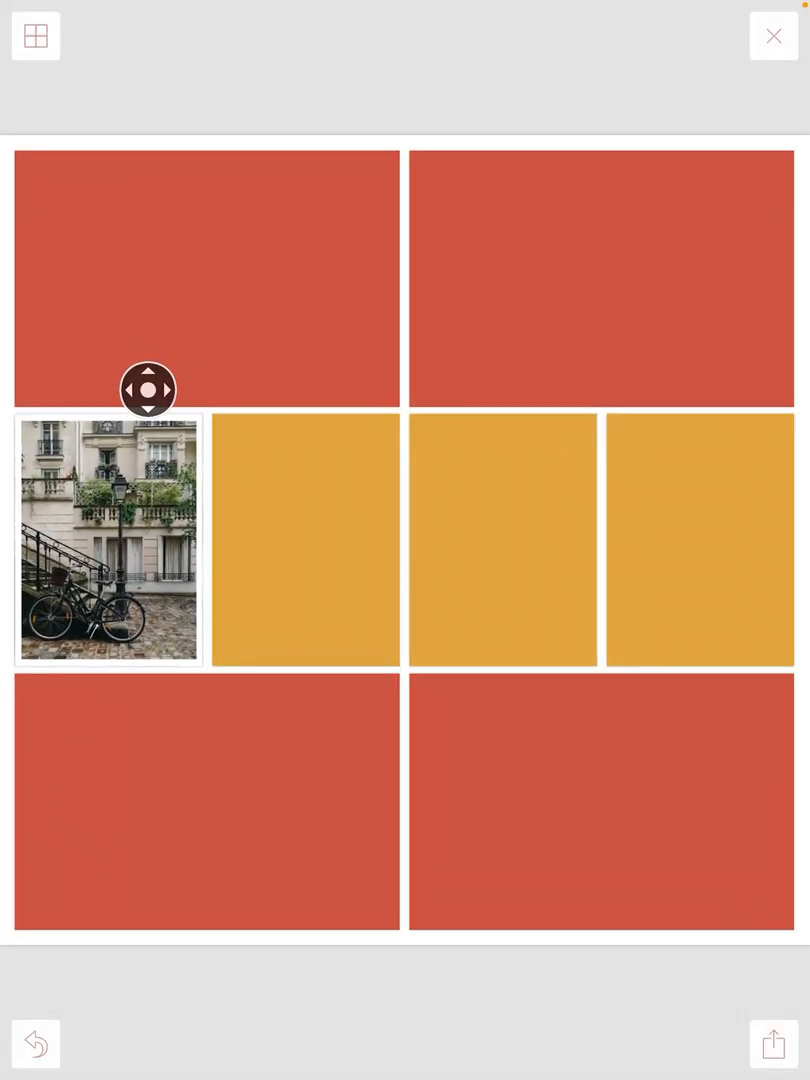
left_click_drag(148, 390, 183, 775)
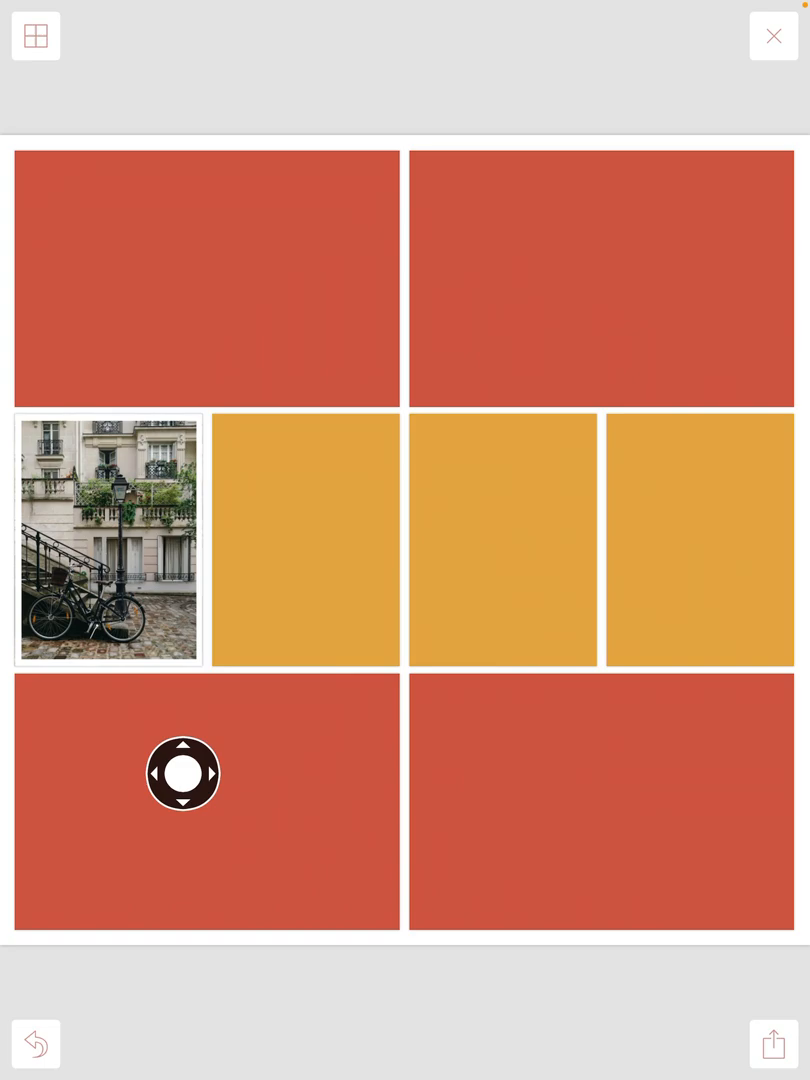
left_click_drag(183, 775, 129, 518)
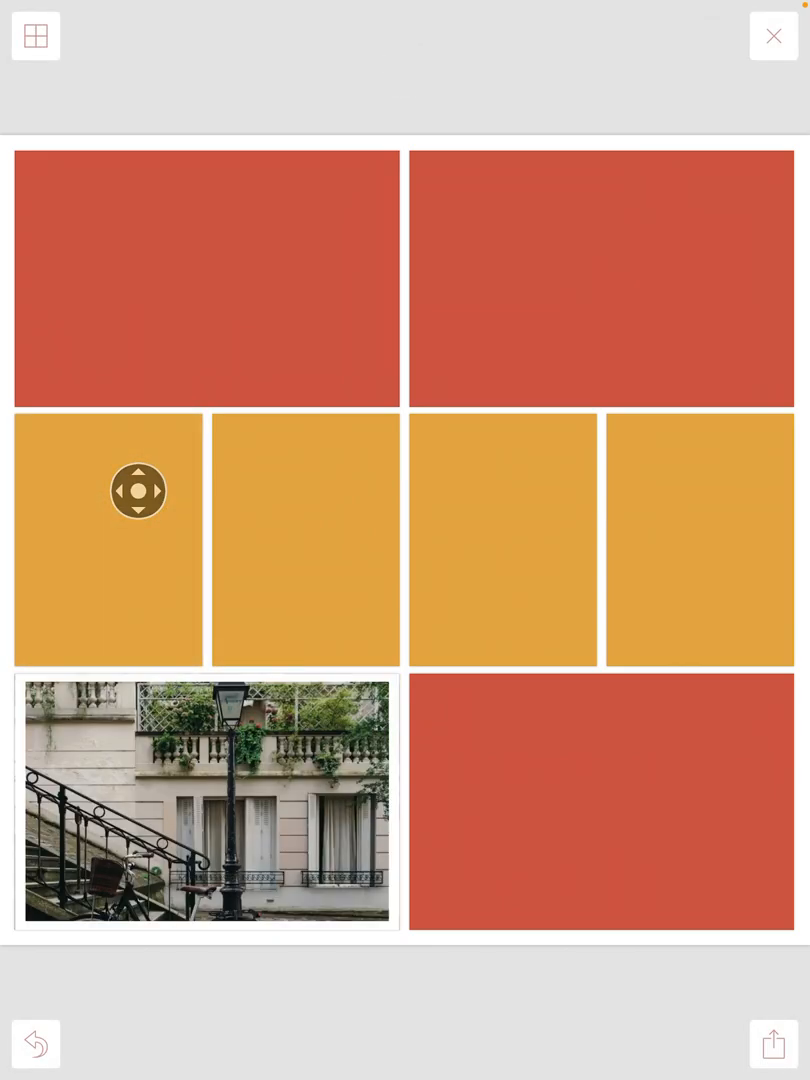
left_click_drag(207, 800, 405, 240)
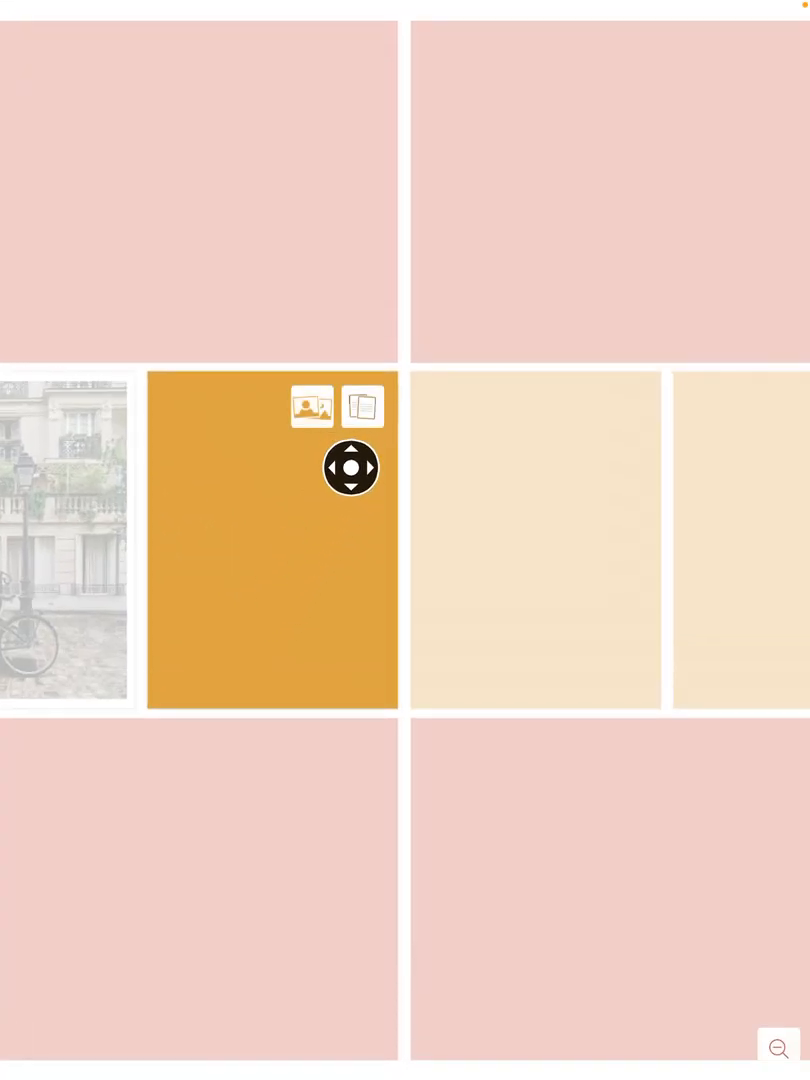
Choose the Neutral Cards kit and drop a white journaling card into a middle-row slot
left_click(362, 406)
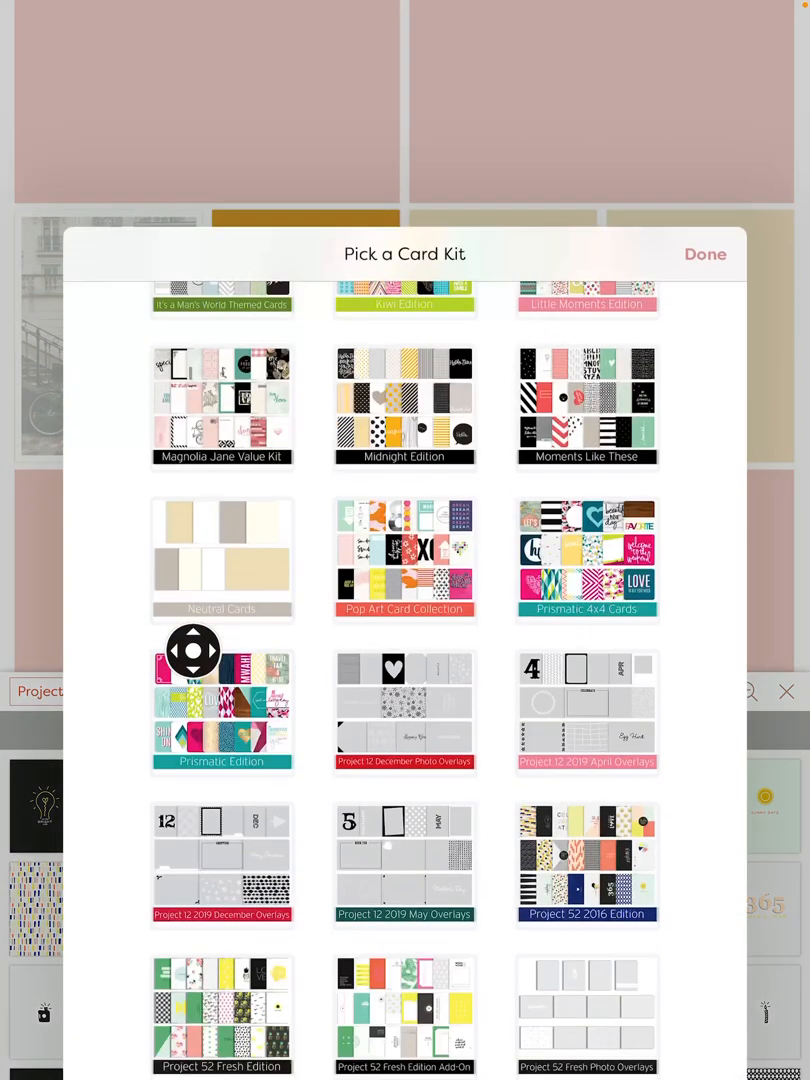
scroll("down", 3)
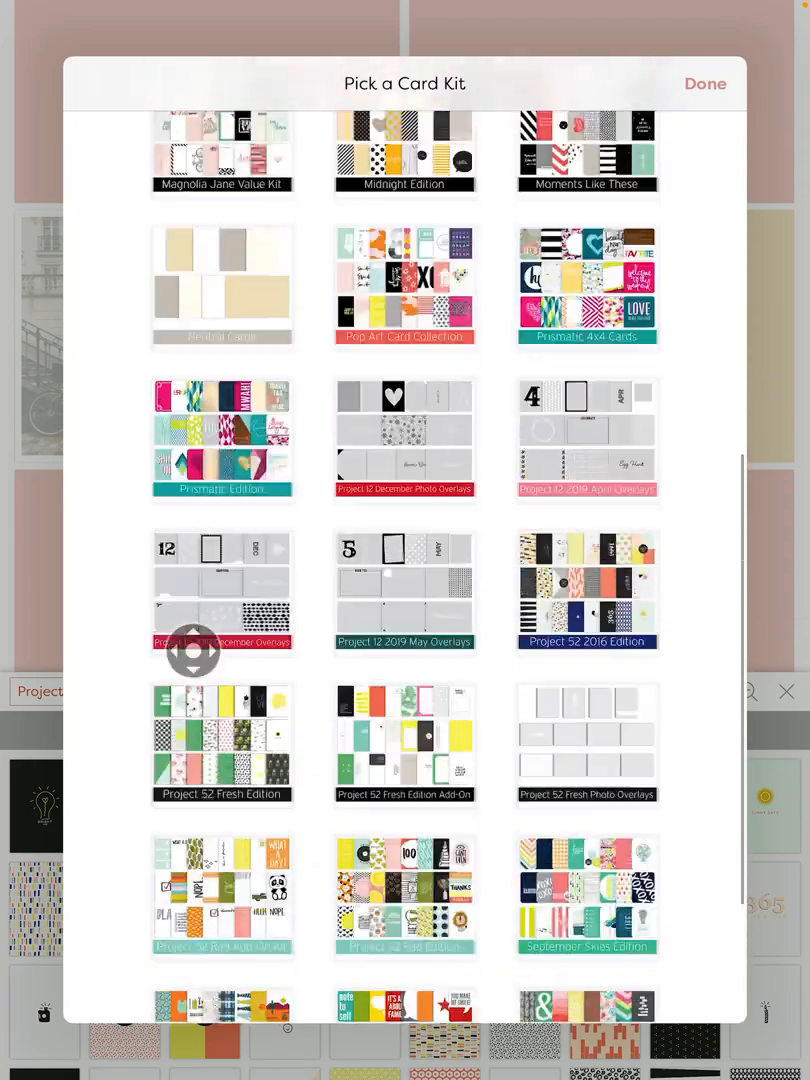
scroll("down", 3)
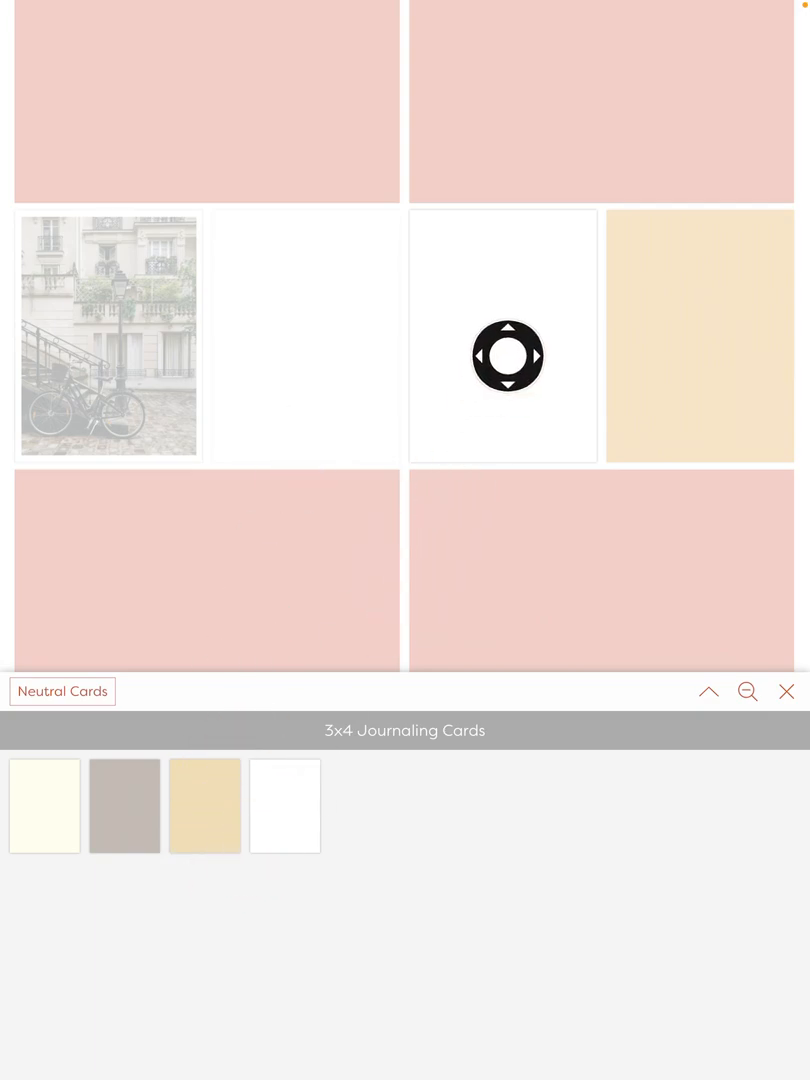
left_click_drag(507, 356, 300, 421)
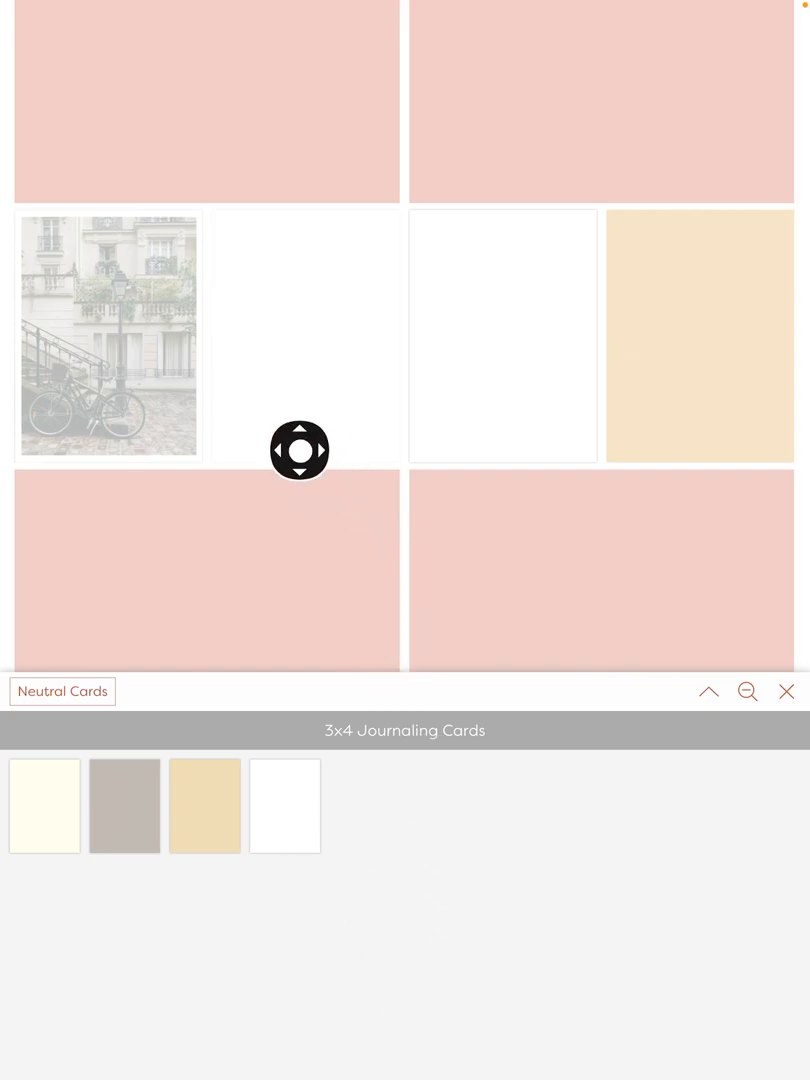
Place a white 3x4 journaling card beside the photo and open it for typing
left_click_drag(299, 450, 268, 567)
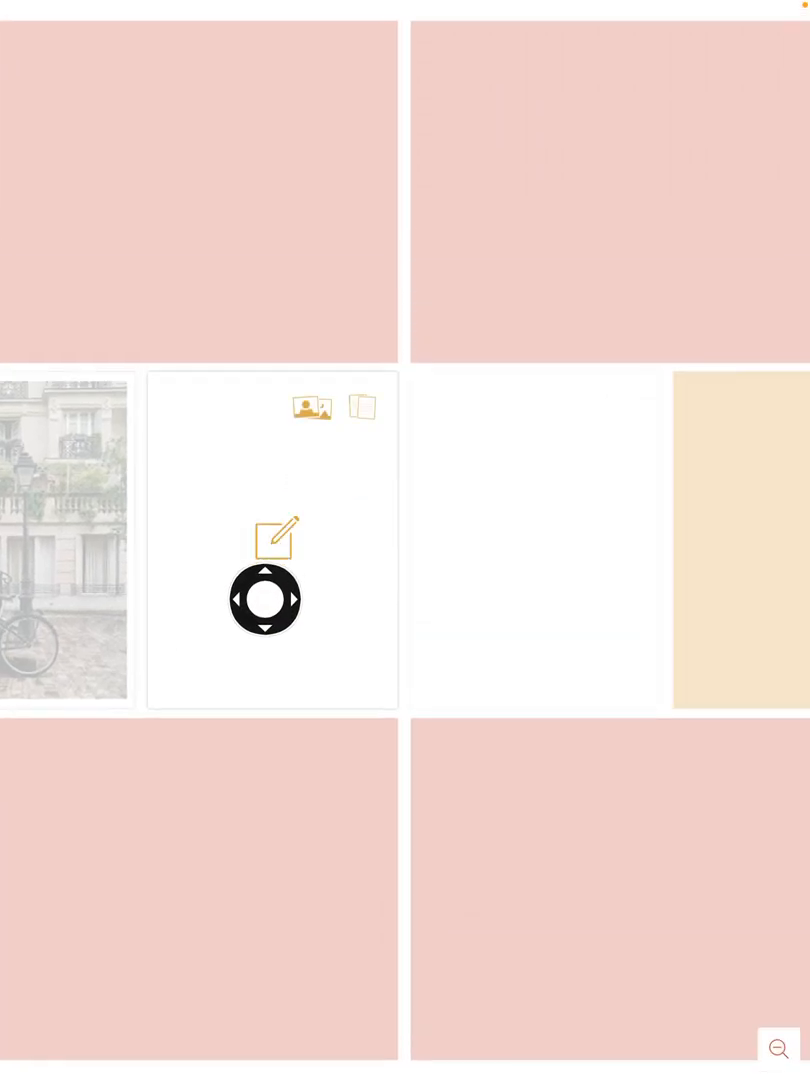
left_click(276, 536)
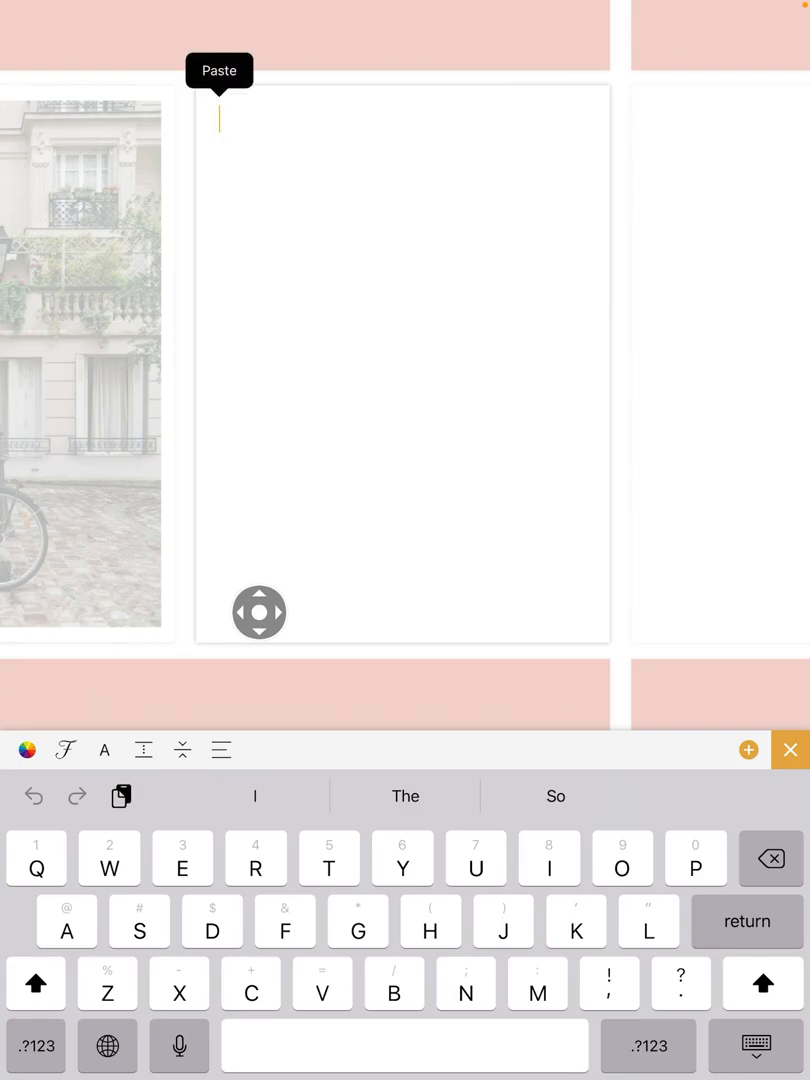
Add a 'Freeform Text' label below the fox sentence and finish editing the card
left_click(219, 71)
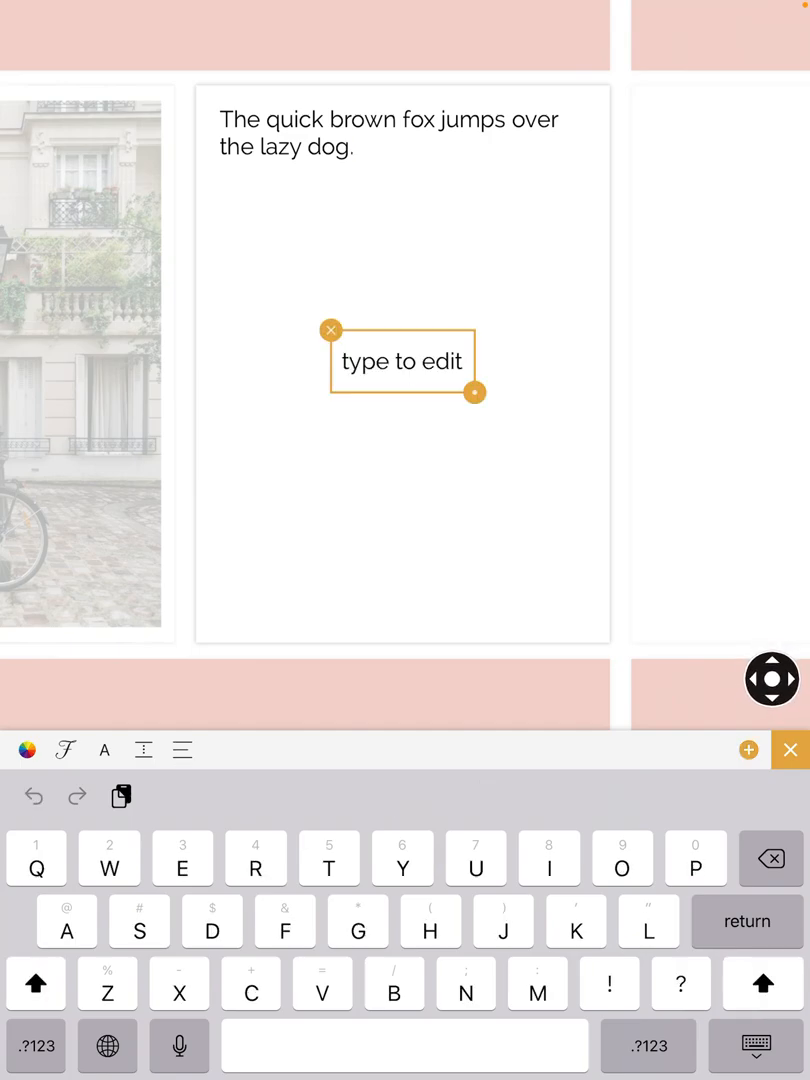
type("Freeform Text")
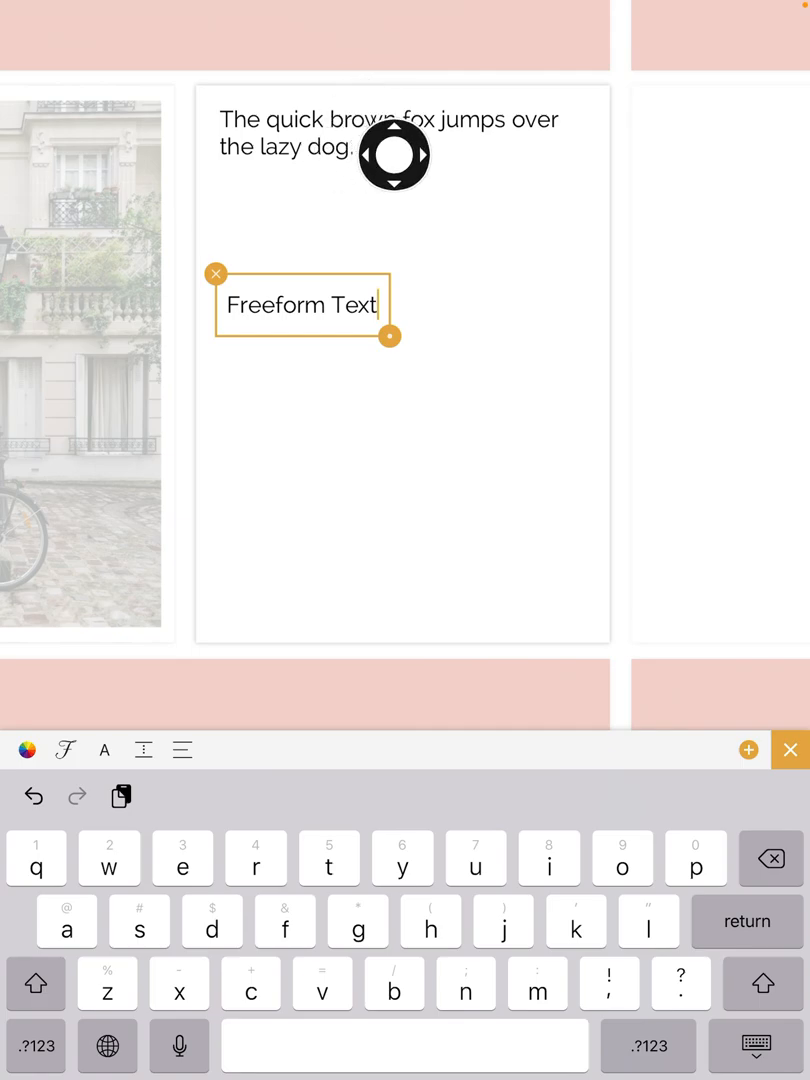
left_click_drag(393, 155, 413, 463)
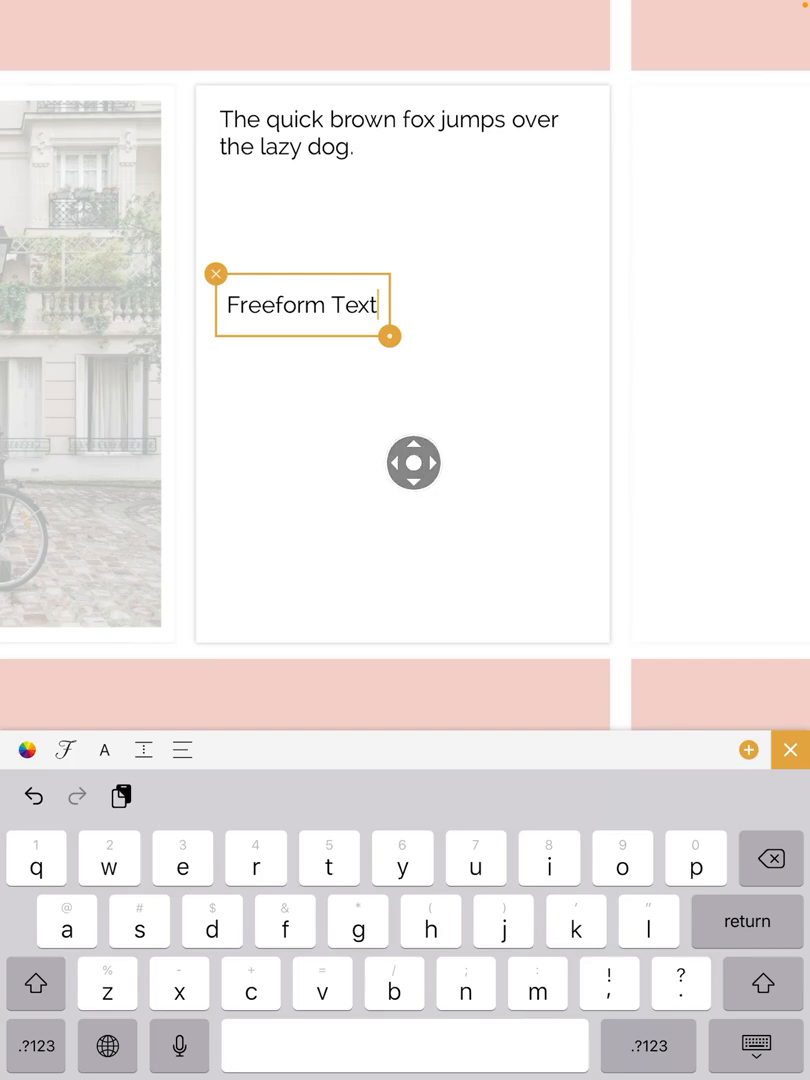
left_click_drag(414, 463, 366, 313)
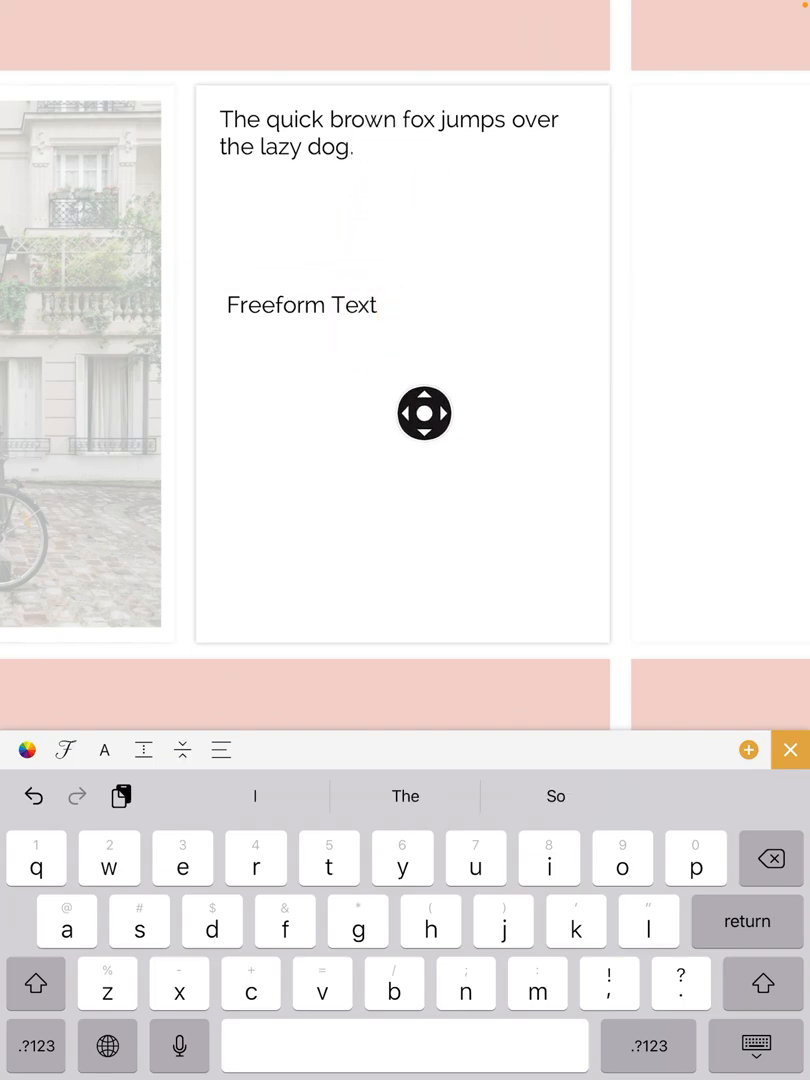
left_click(789, 749)
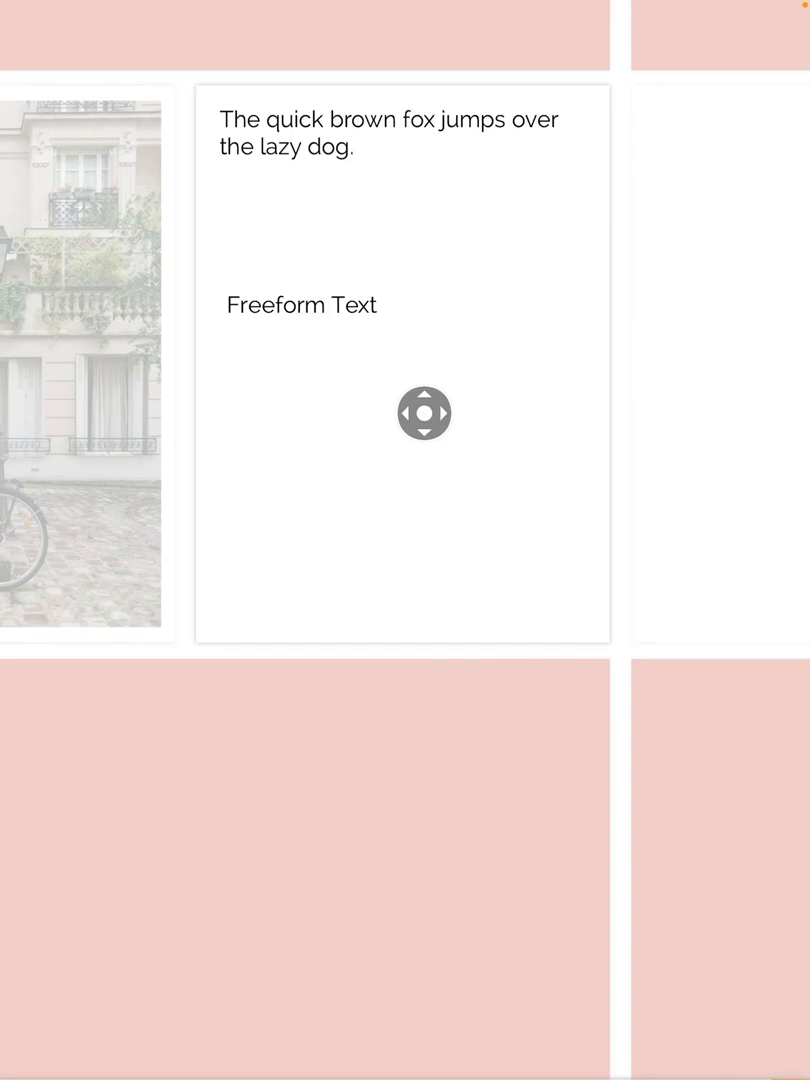
Write 'Add photos at end of year.' on the third card, centered, at font size about 43
scroll("down", 3)
type("Add photos at")
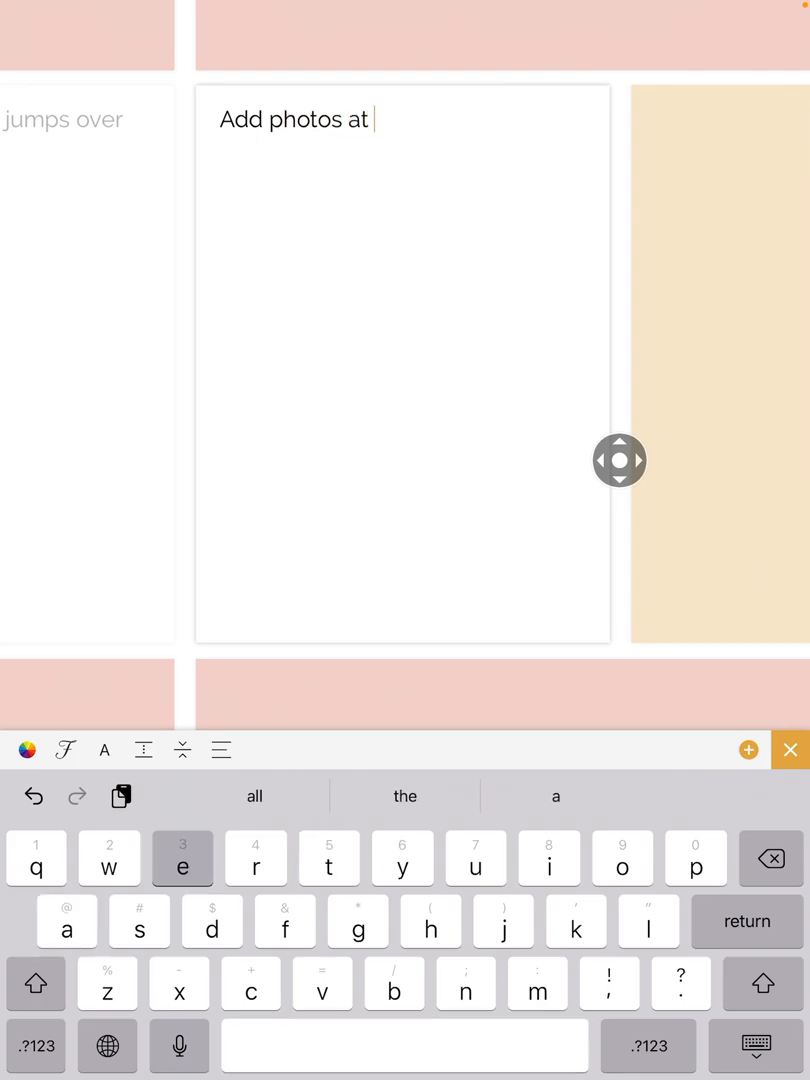
type("end of year.")
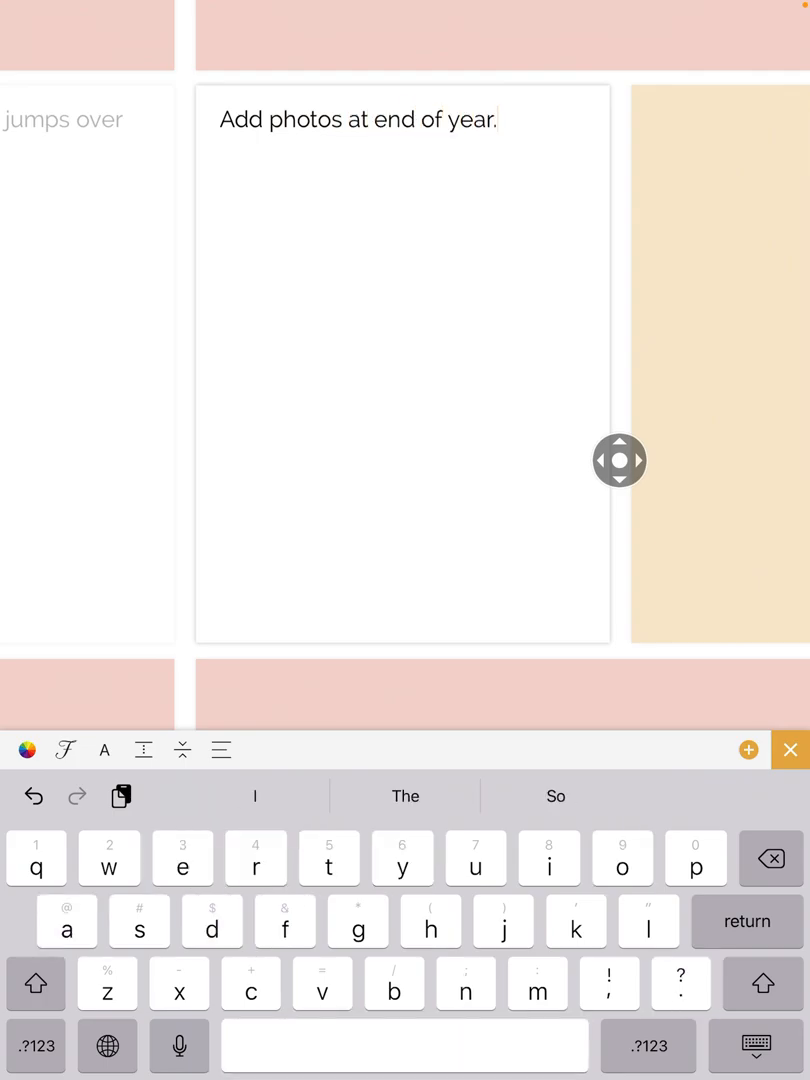
left_click_drag(620, 461, 245, 673)
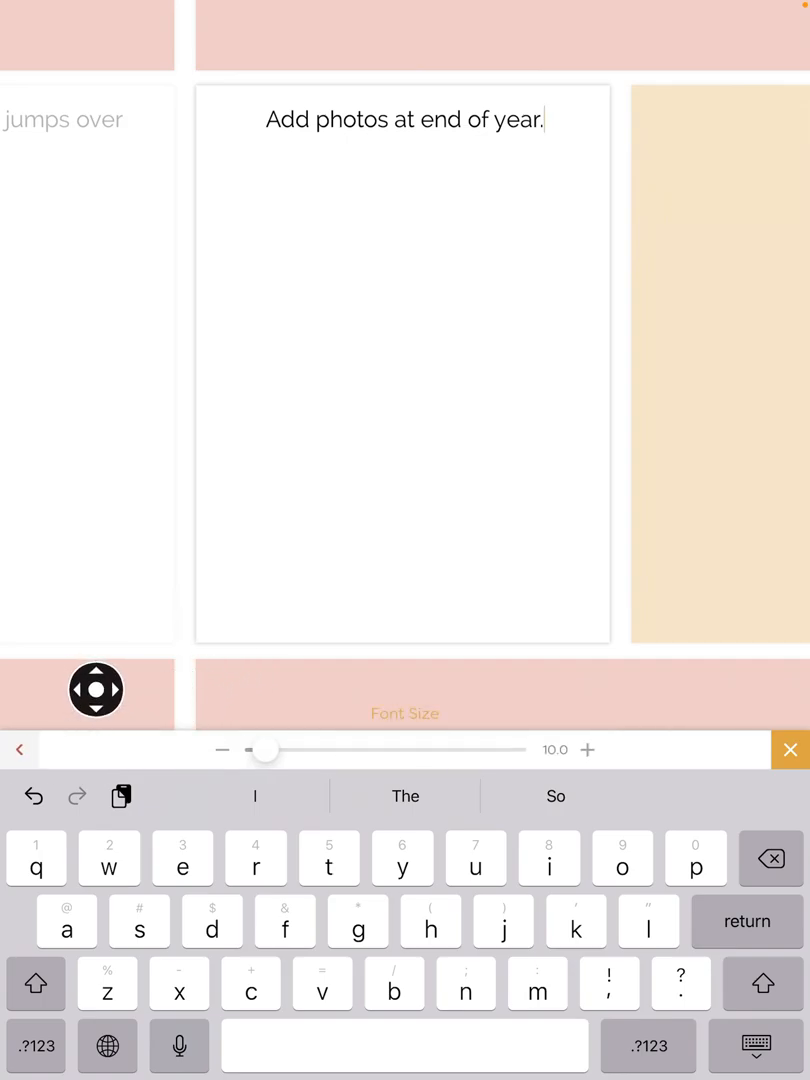
left_click_drag(264, 750, 340, 750)
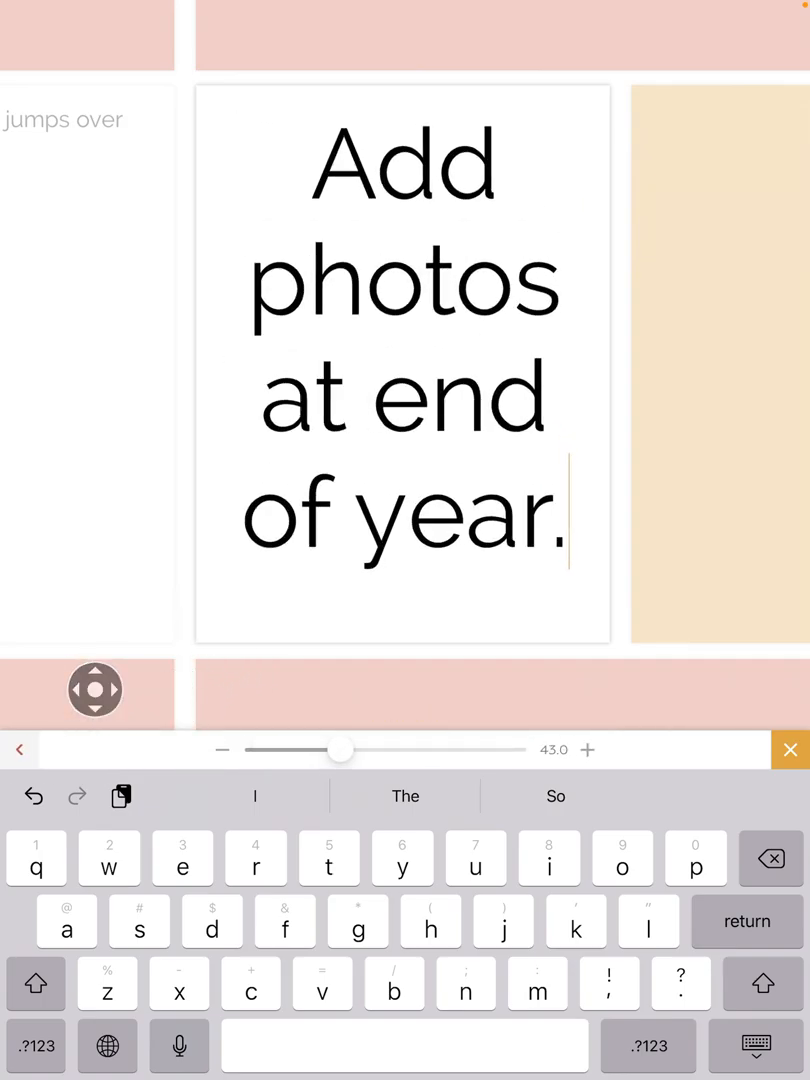
left_click_drag(340, 750, 360, 750)
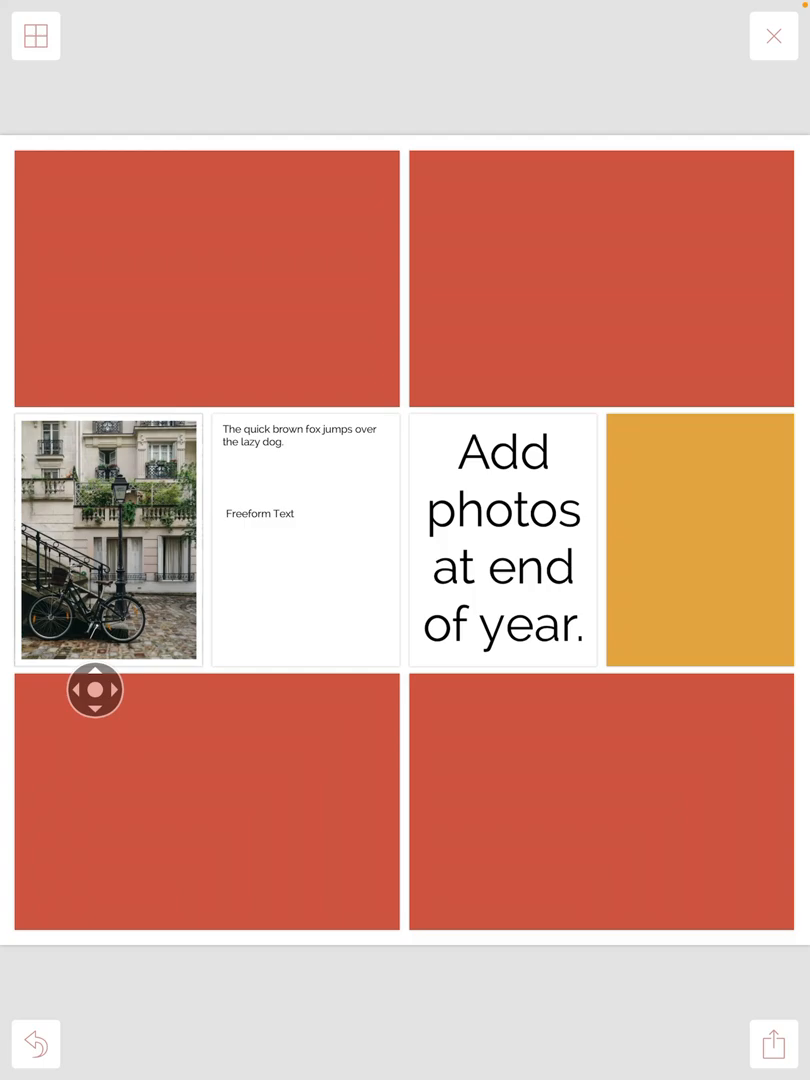
Apply the Project 52 2016 Edition colour palette to the collage page
left_click_drag(95, 690, 50, 290)
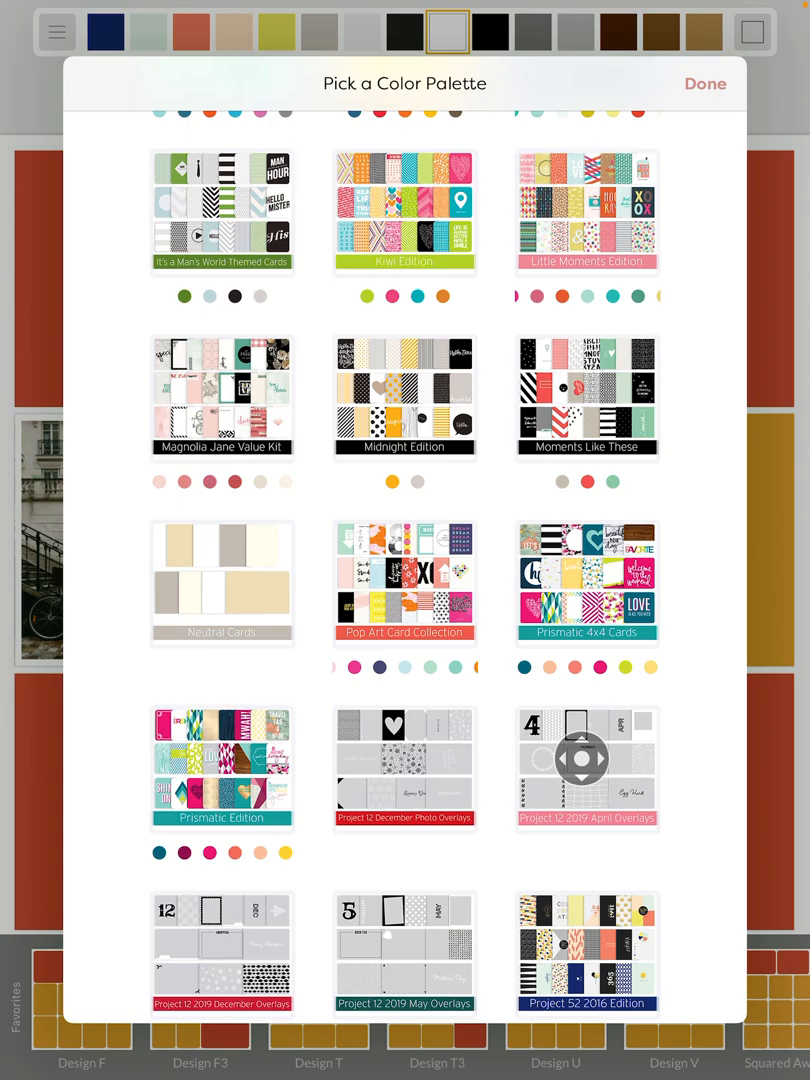
scroll("down", 3)
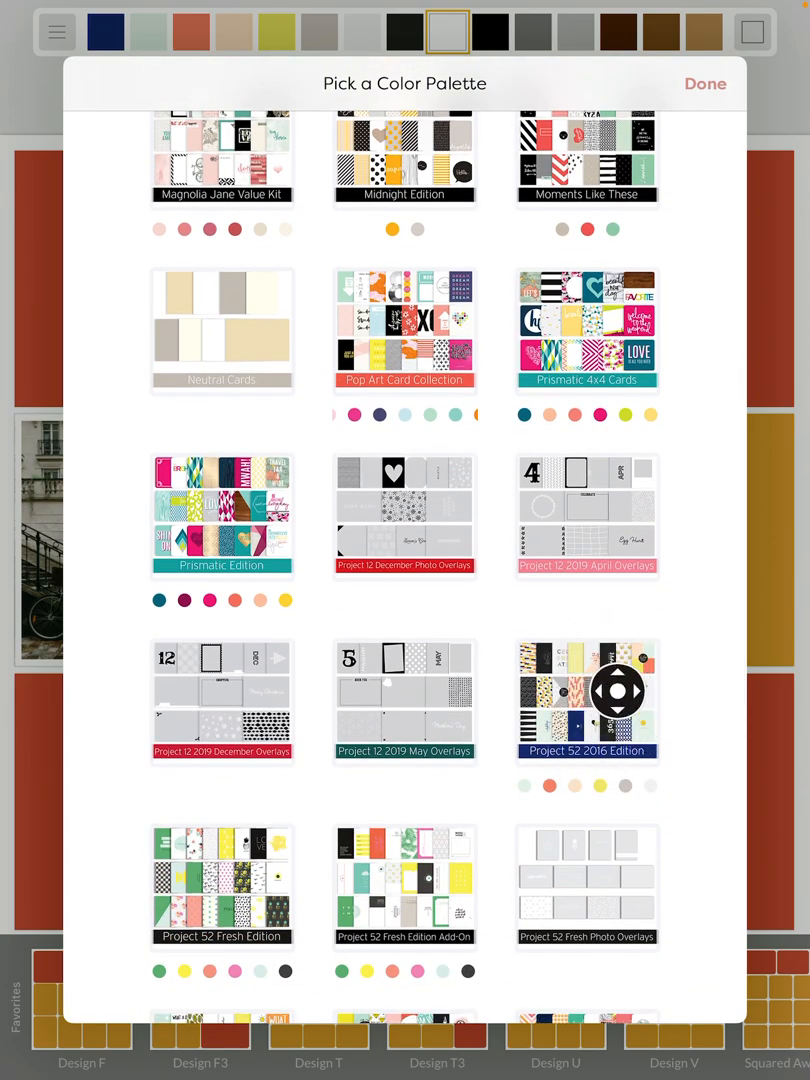
left_click(705, 83)
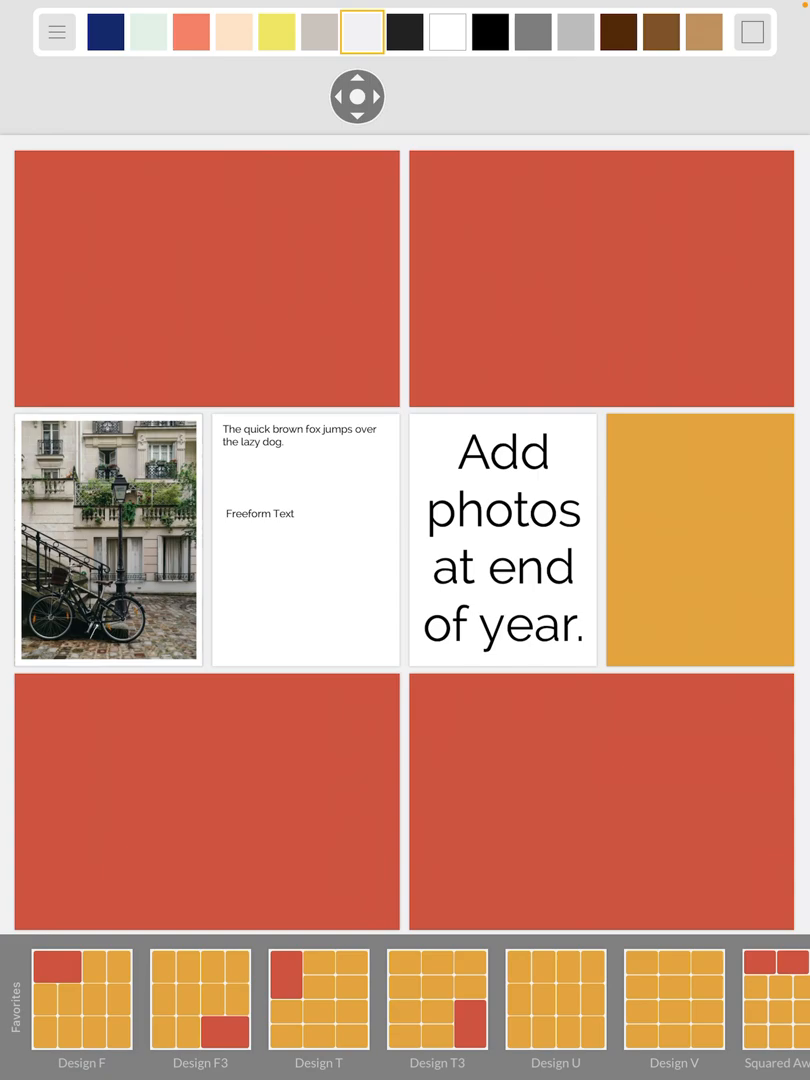
left_click(774, 1044)
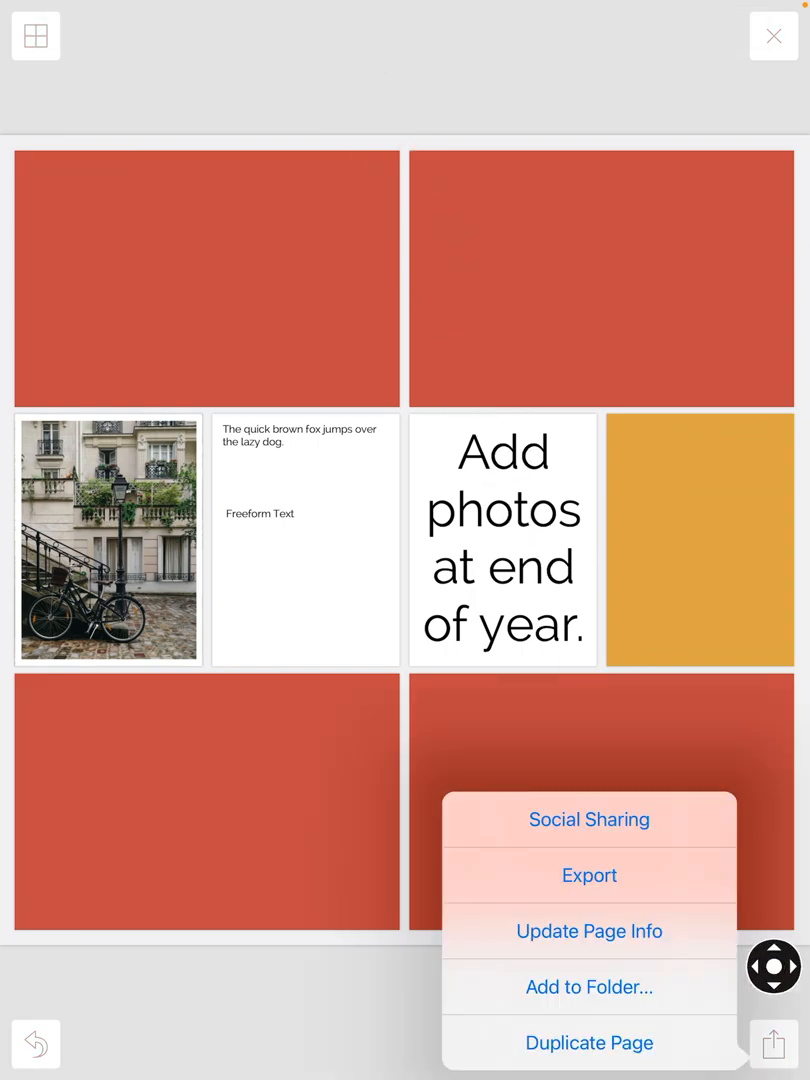
Name the collage page '01', update its date, and return to My Pages
left_click(588, 931)
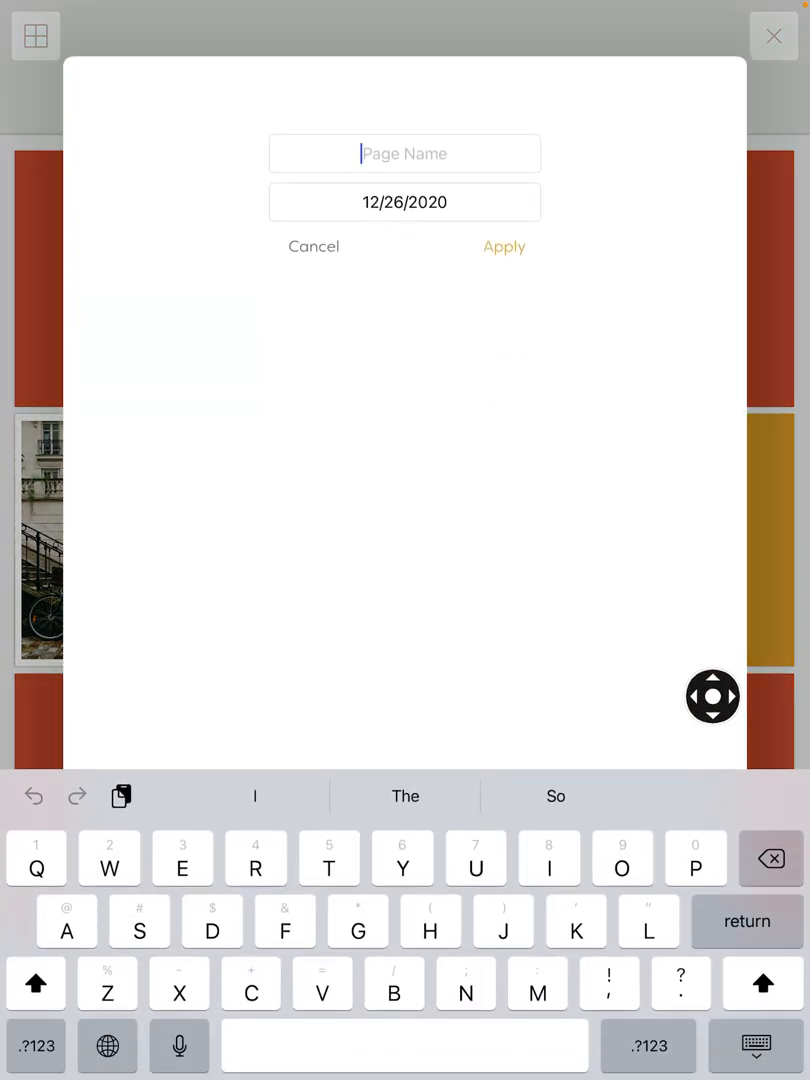
type("01")
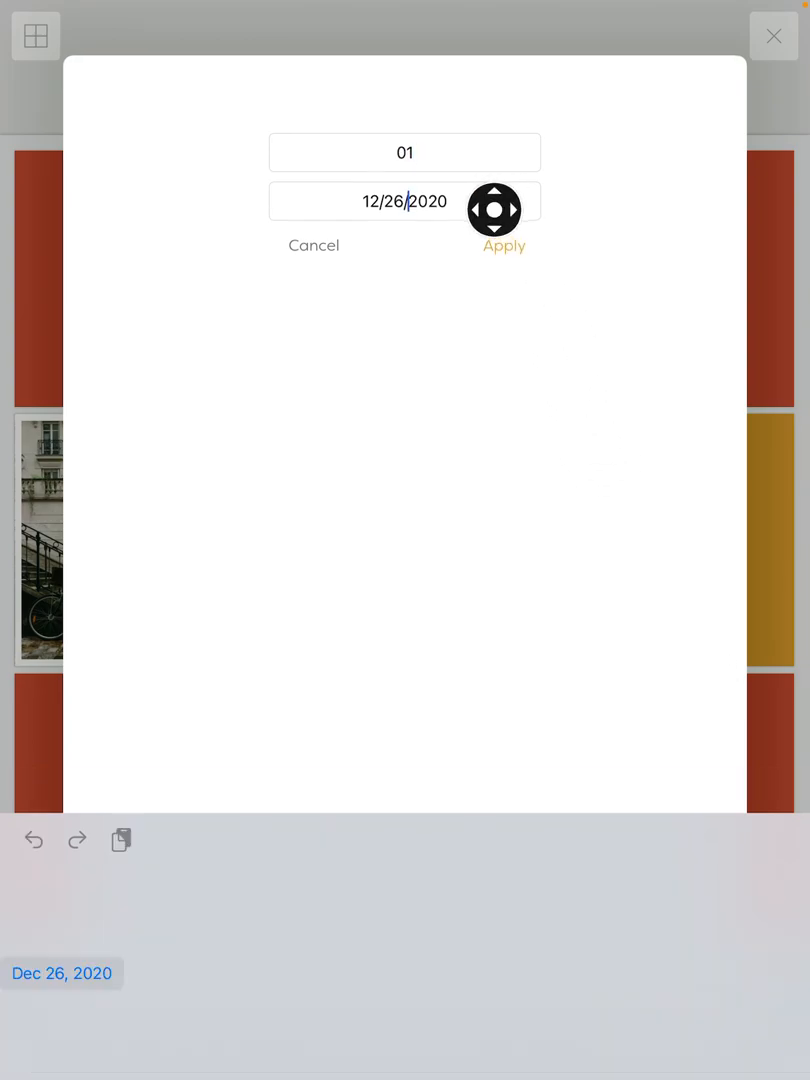
left_click(404, 201)
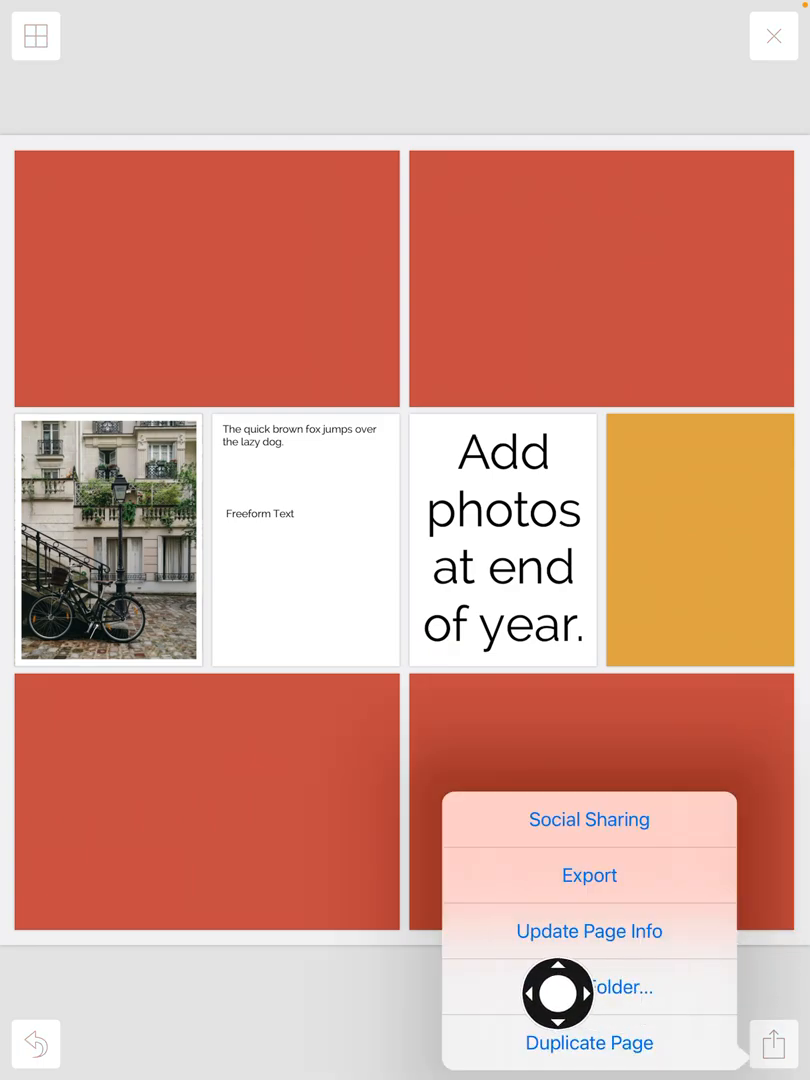
left_click(589, 988)
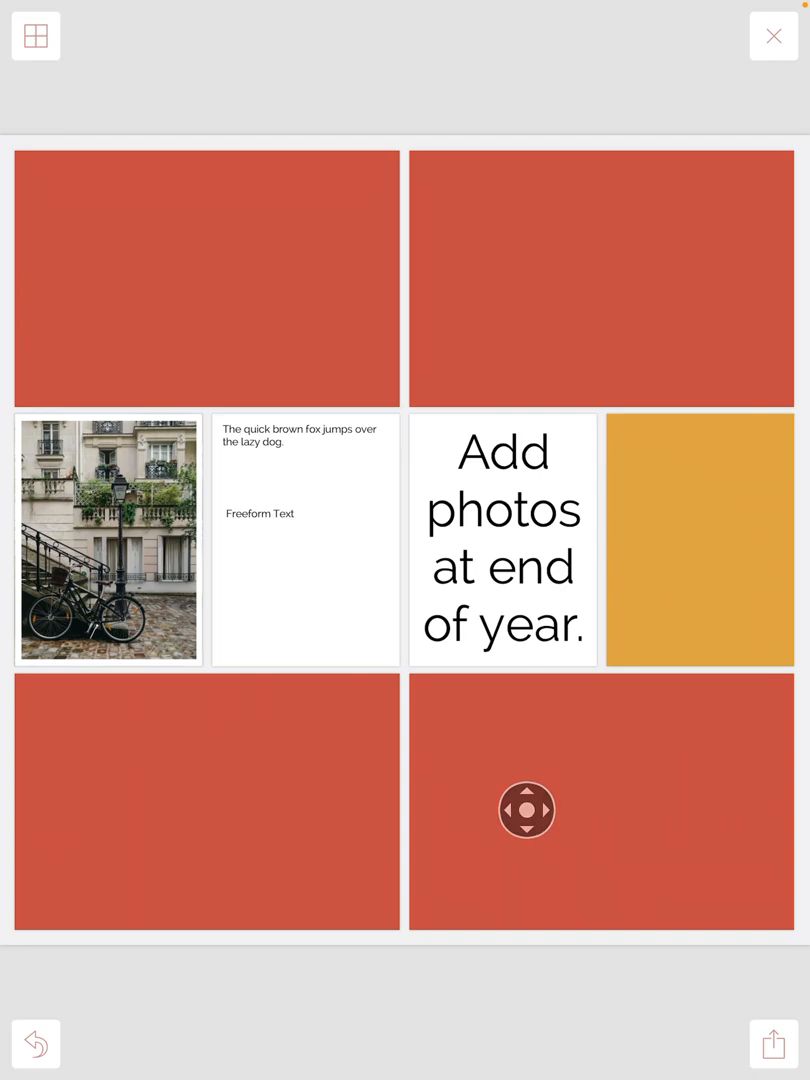
left_click(773, 35)
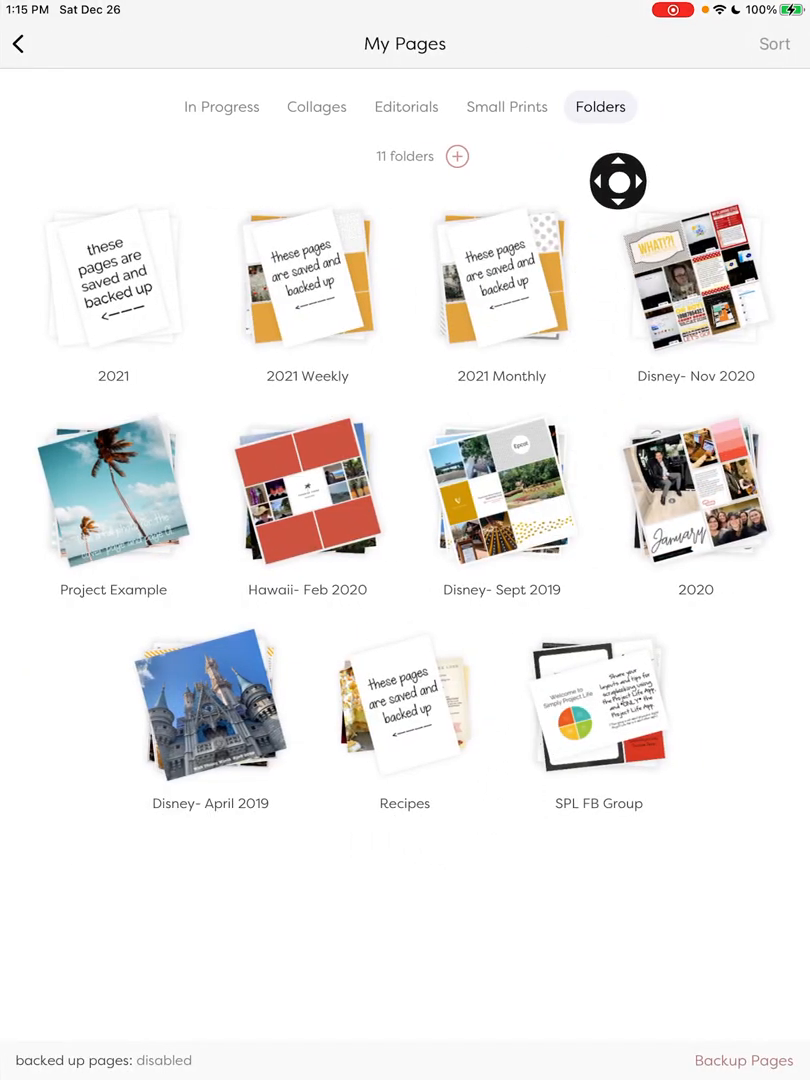
In the 2021 folder, rename the backup page to 'Backup Marker'
left_click(112, 280)
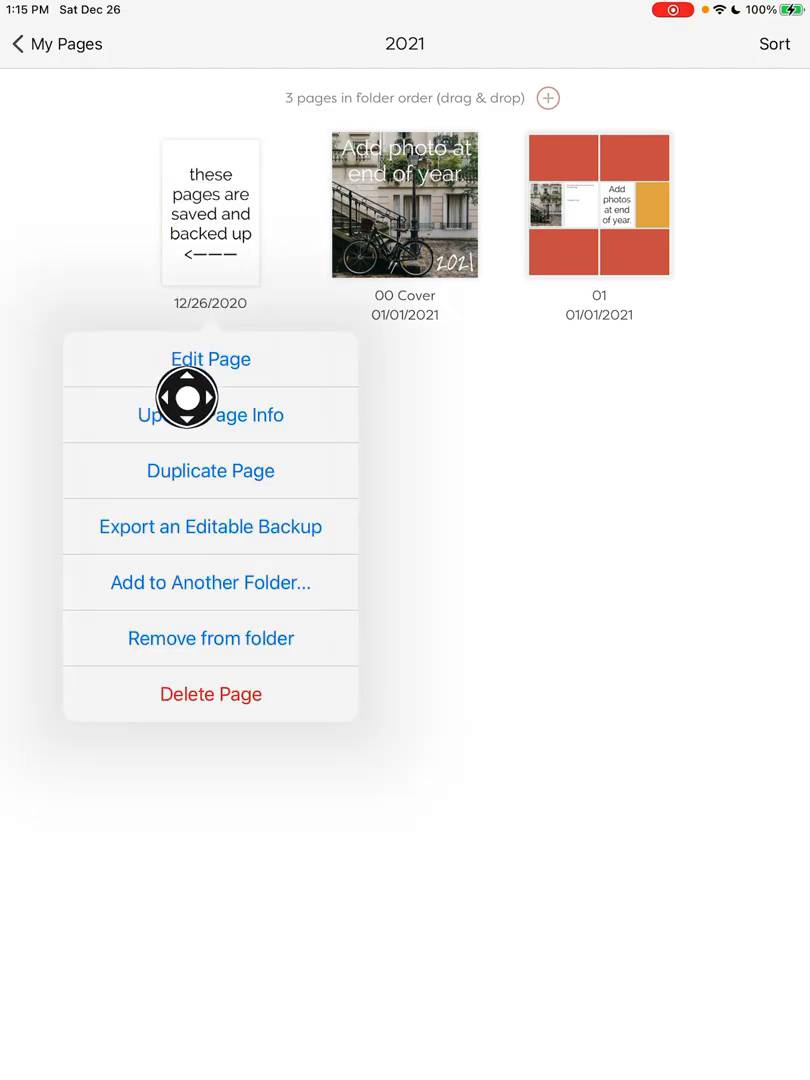
left_click(210, 415)
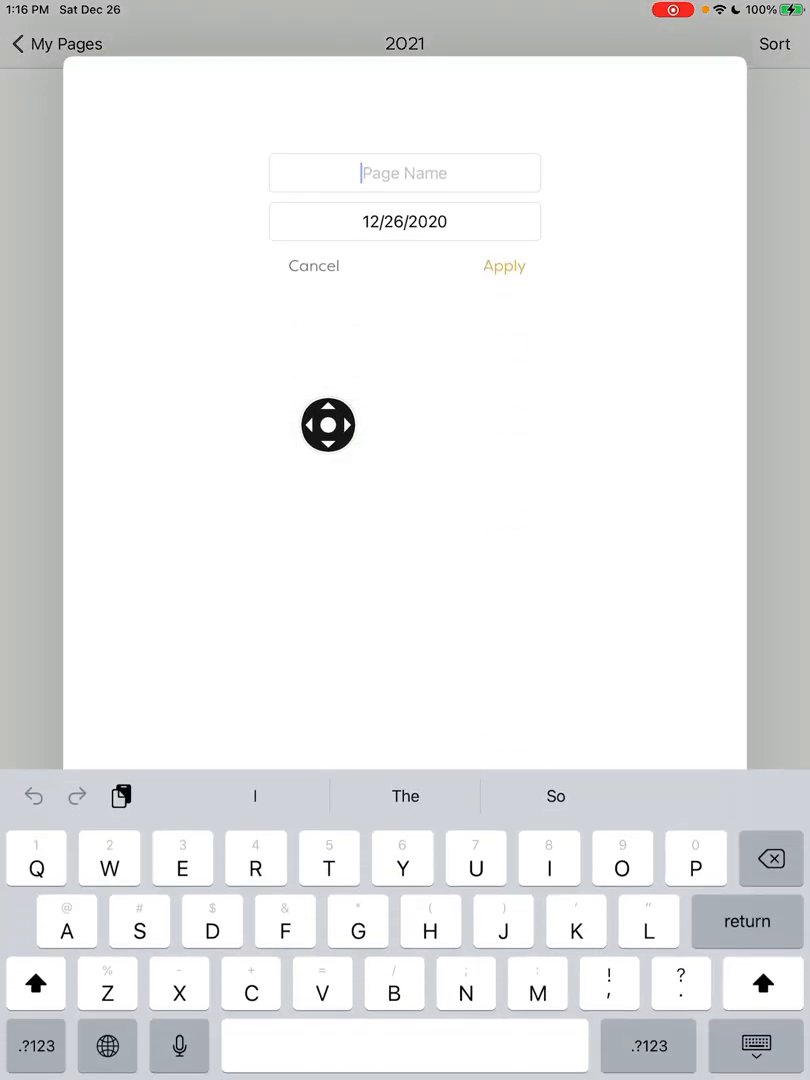
left_click_drag(328, 425, 524, 189)
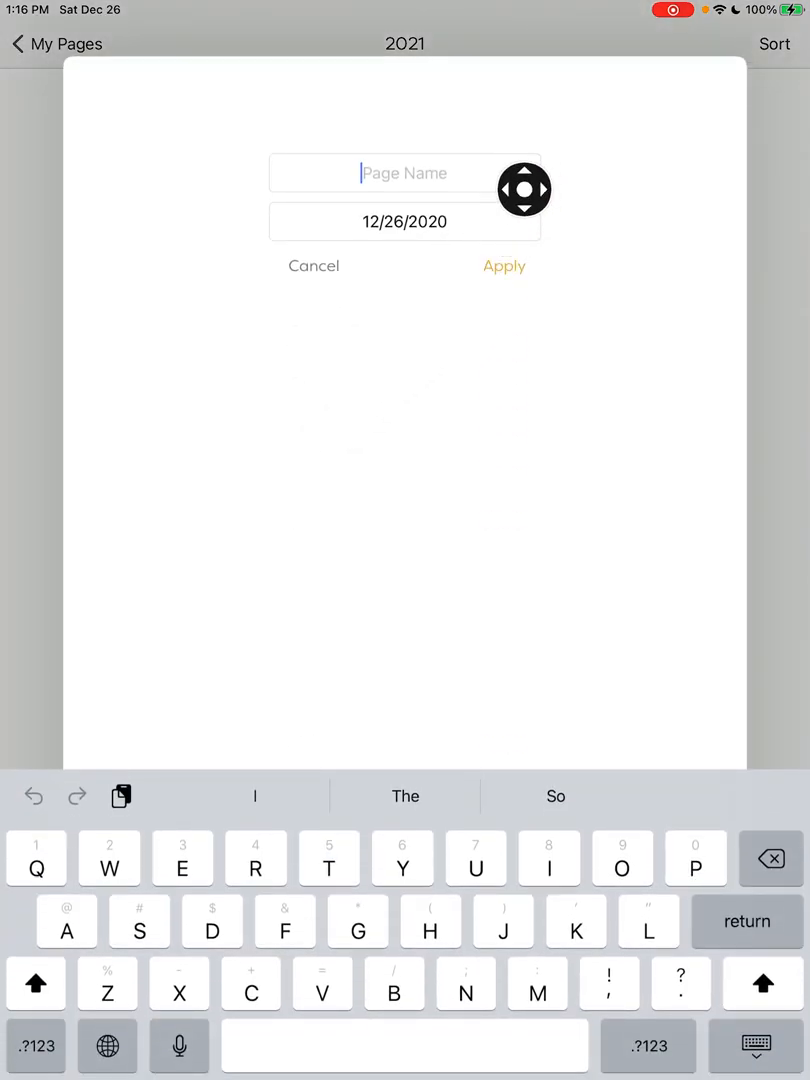
type("Backup")
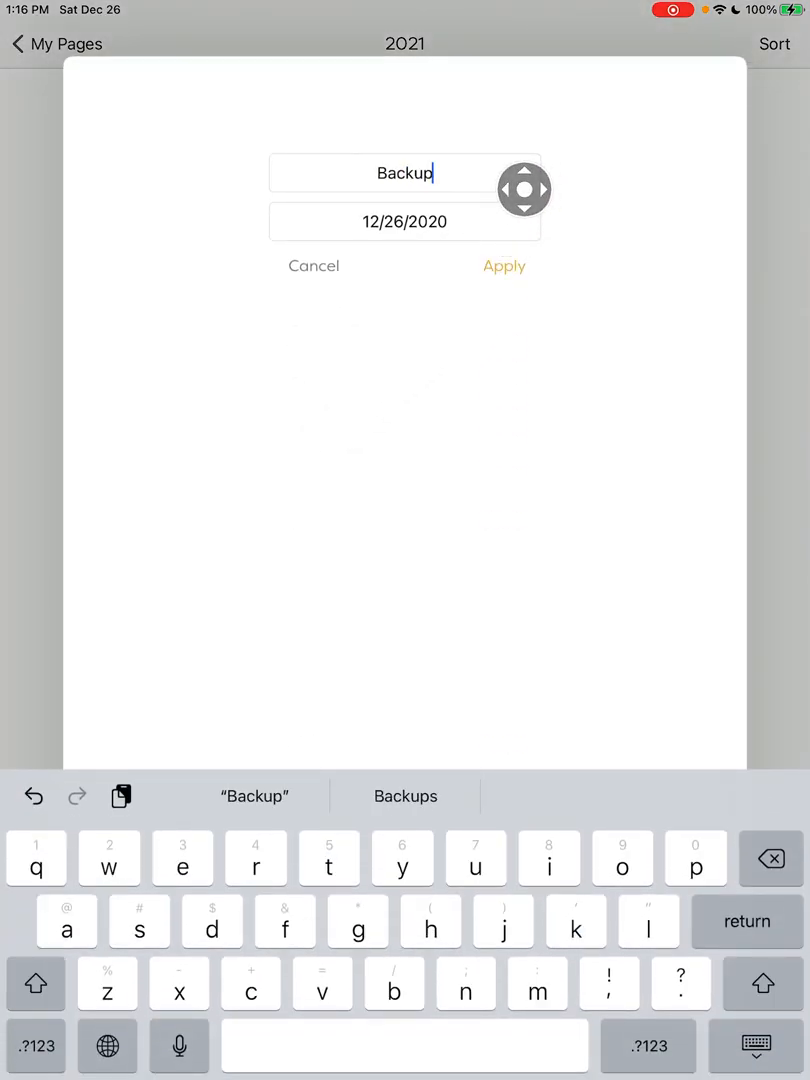
type("Marker")
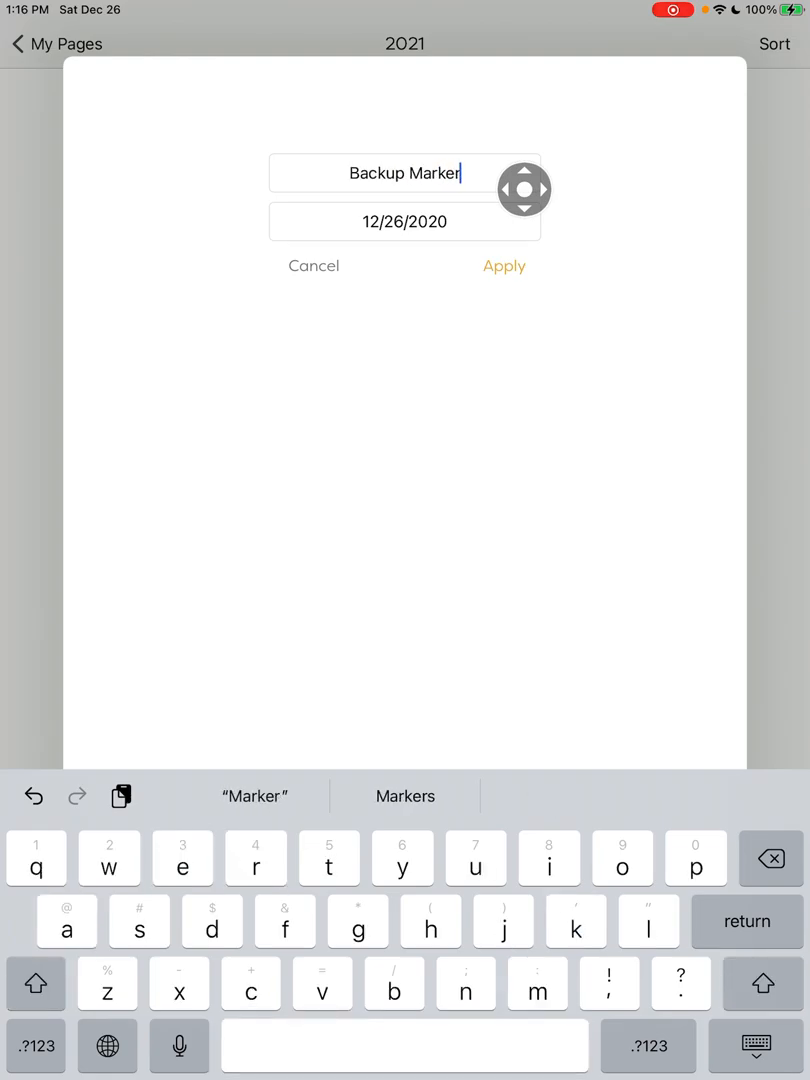
Date the Backup Marker page January 1, 2021, and apply the changes
left_click(404, 221)
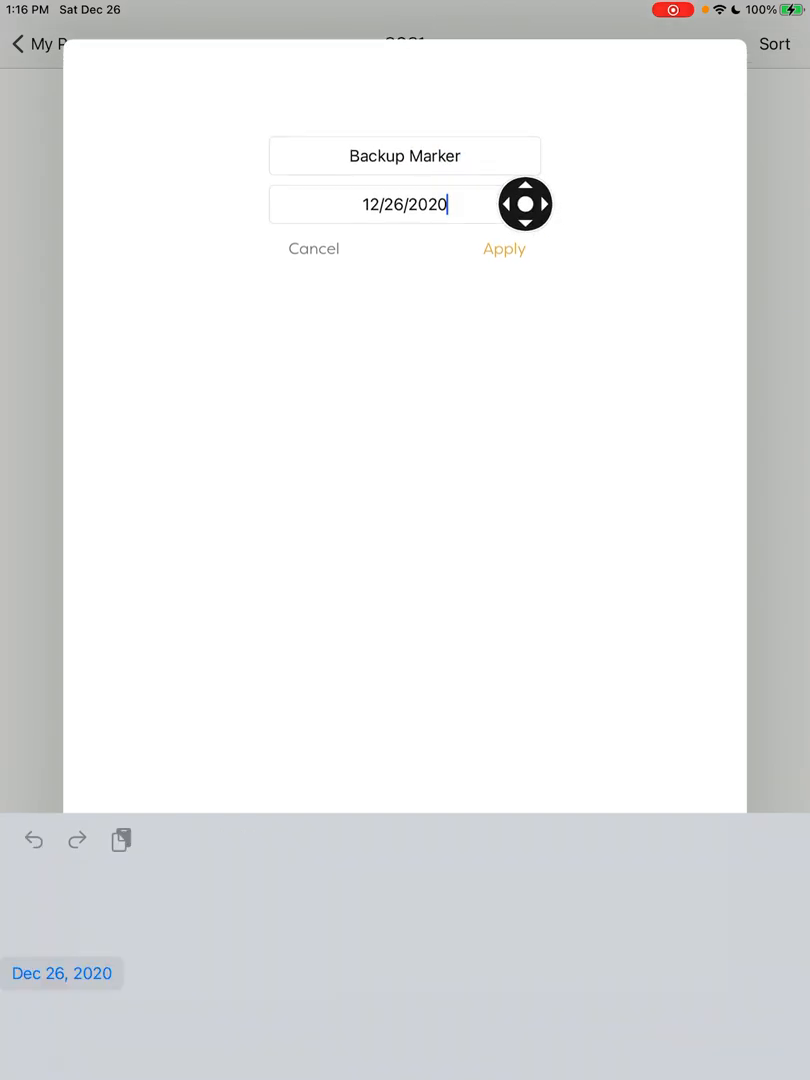
left_click(404, 204)
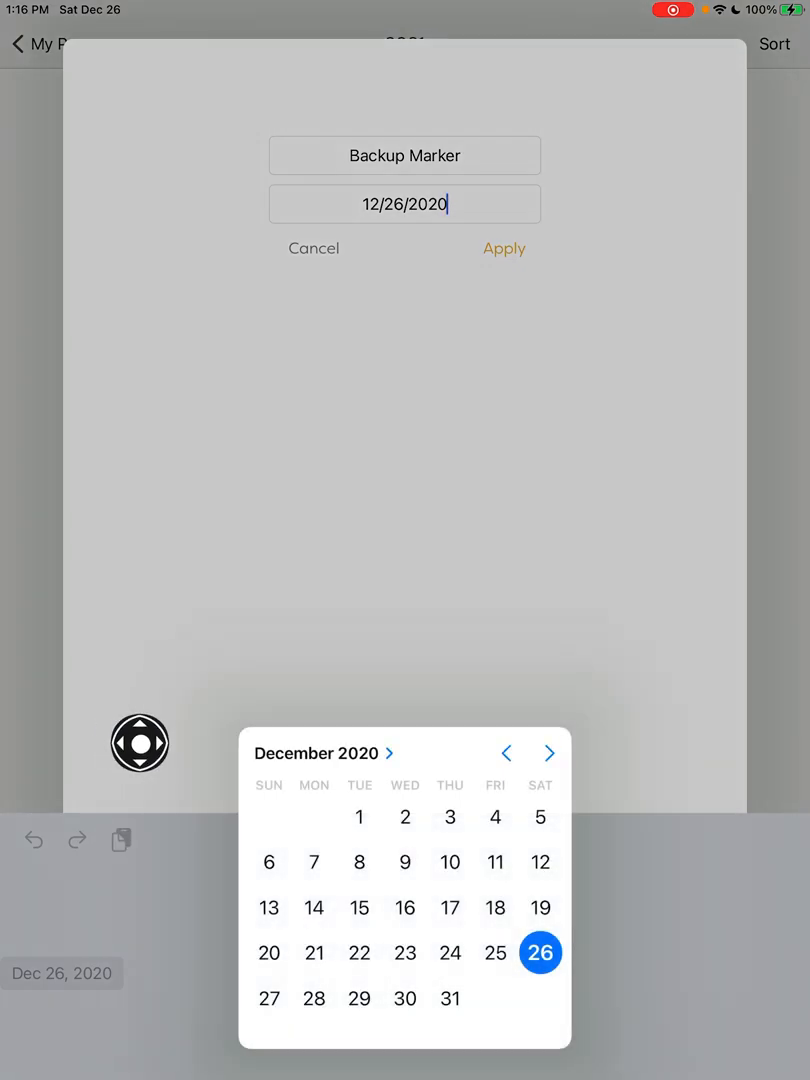
left_click(549, 753)
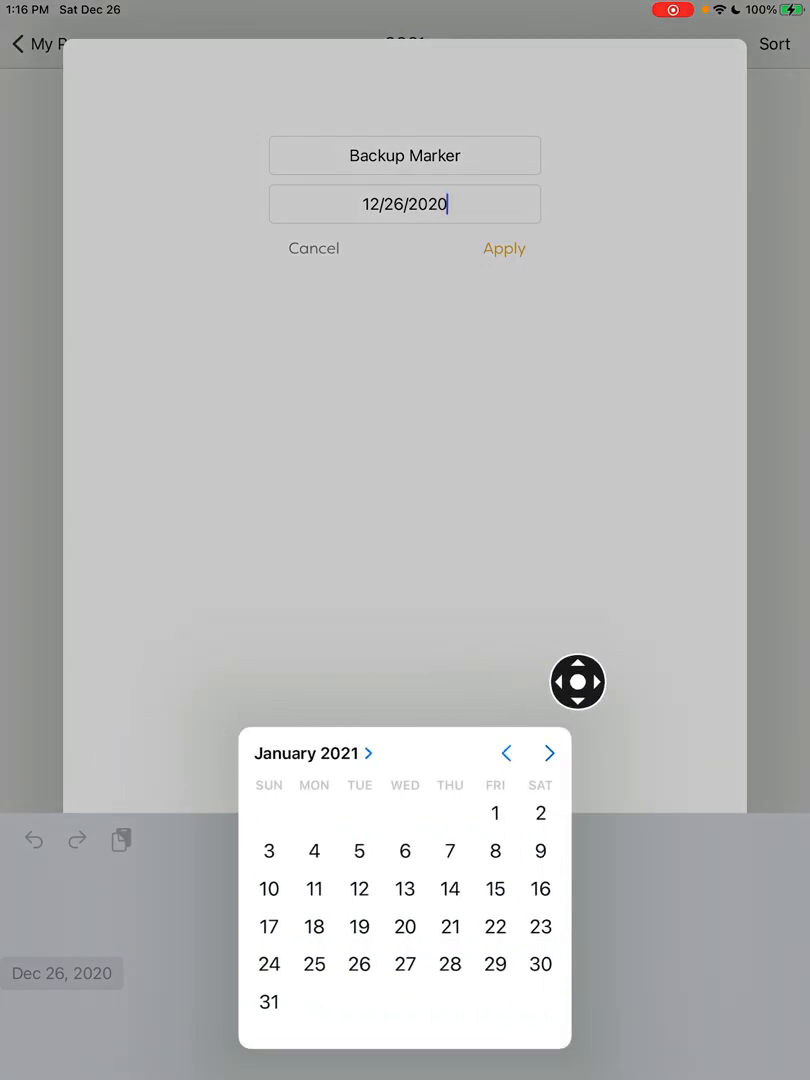
left_click(494, 813)
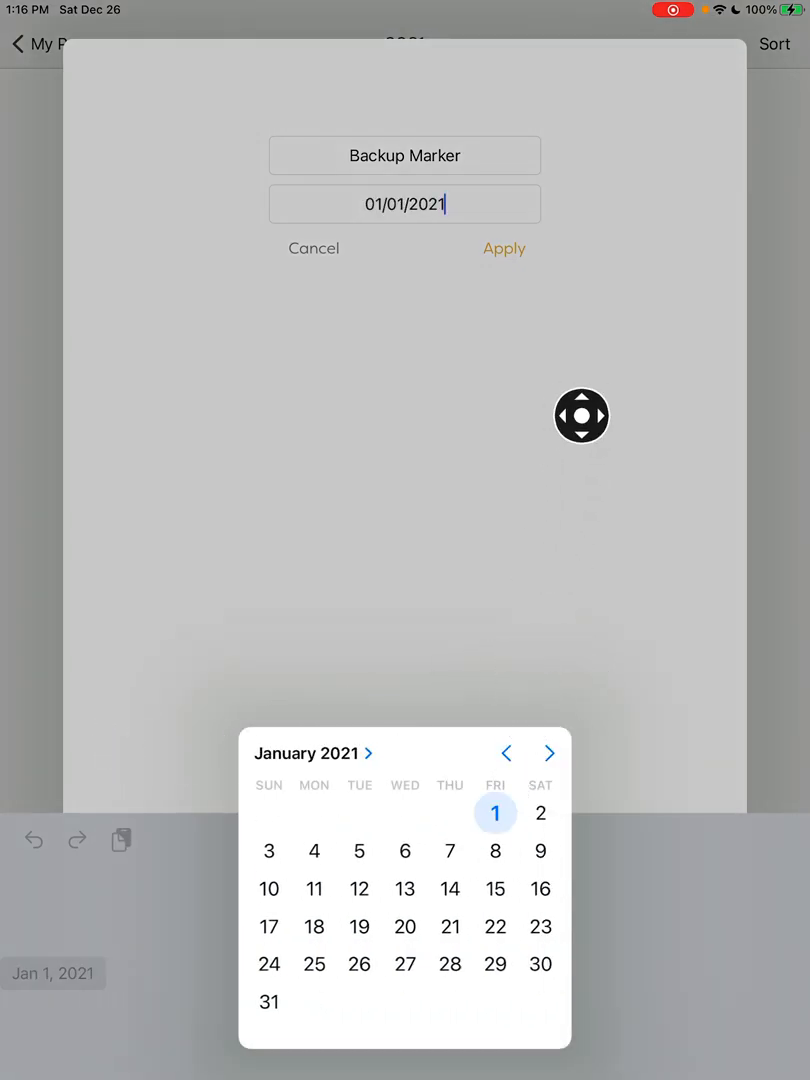
left_click(504, 248)
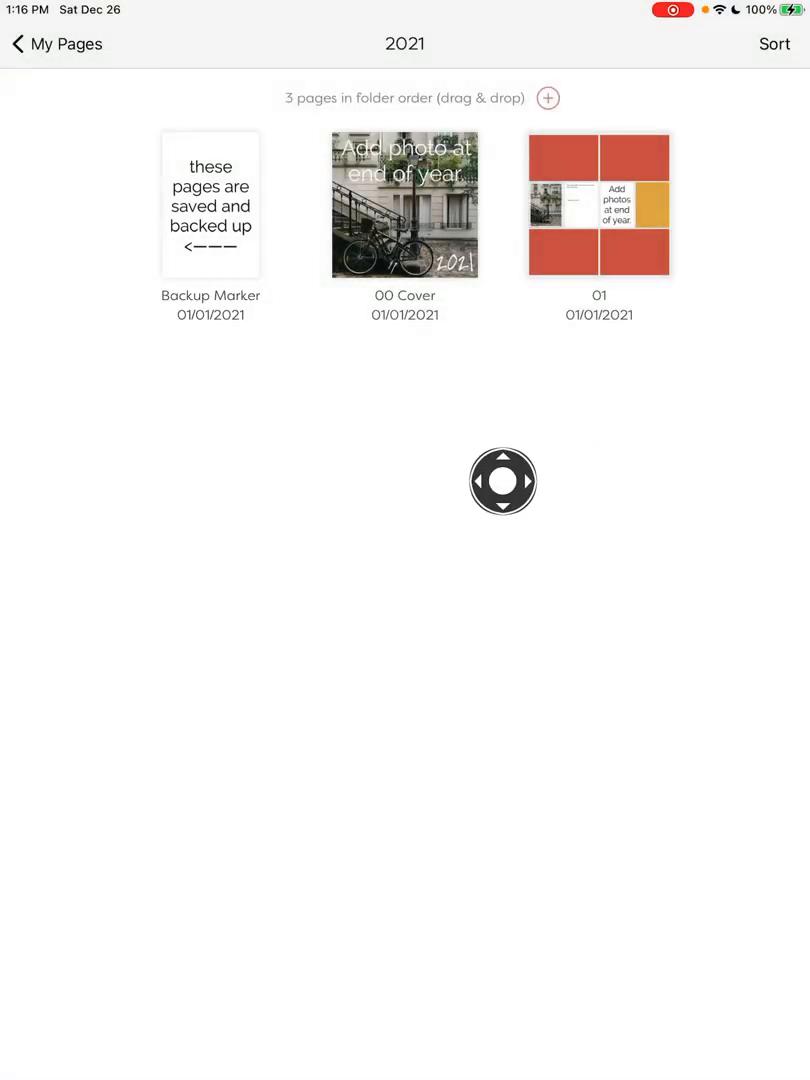